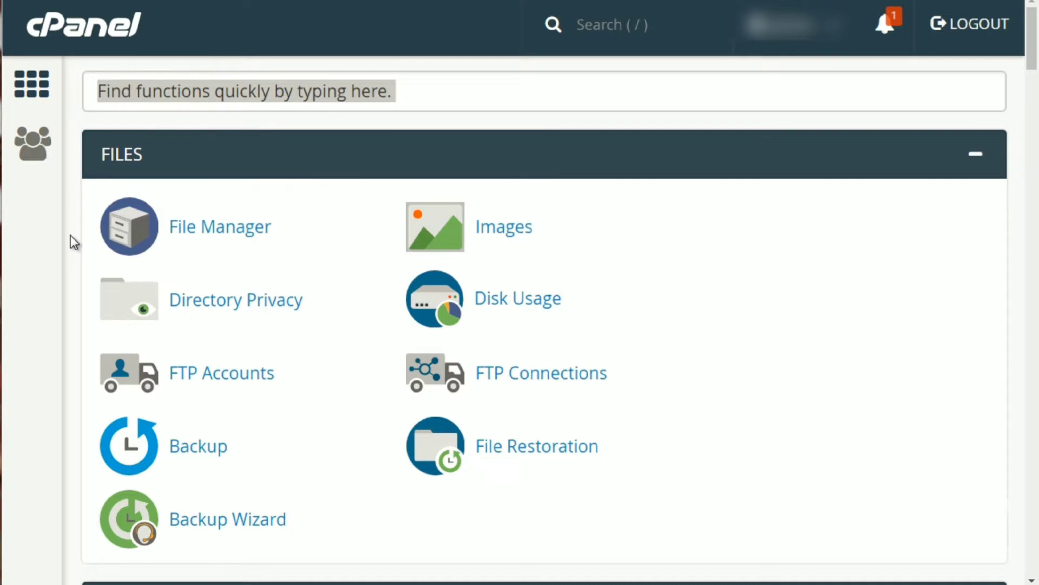
Scroll down to Databases and launch the MySQL Database Wizard
scroll("down", 3)
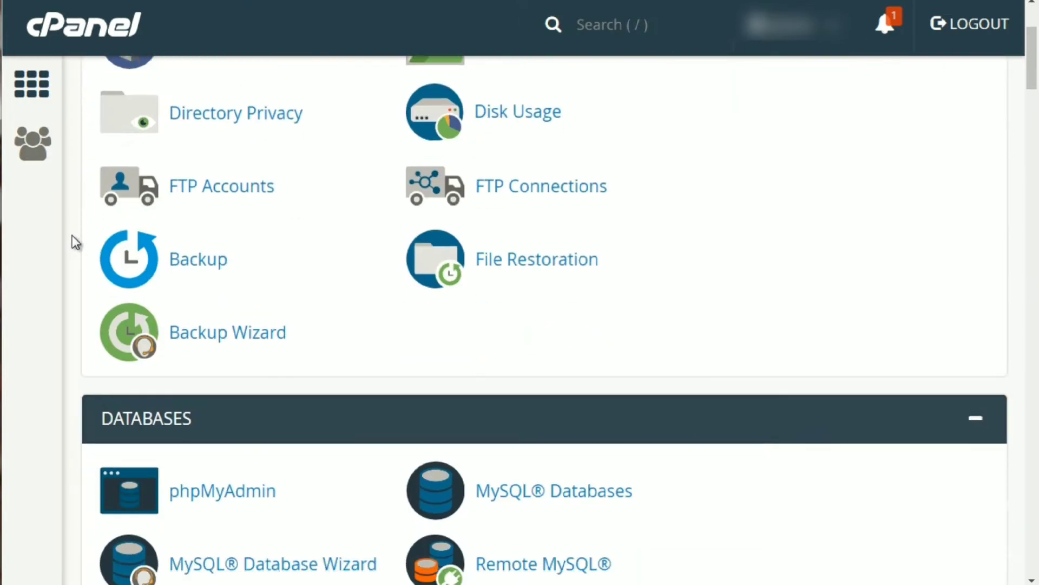
scroll("down", 3)
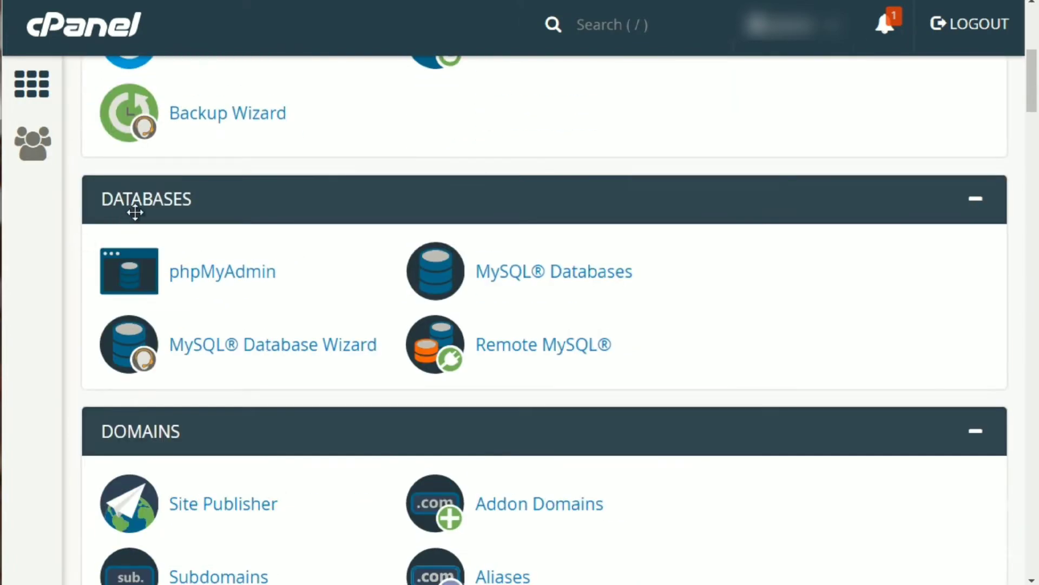
mouse_move(165, 217)
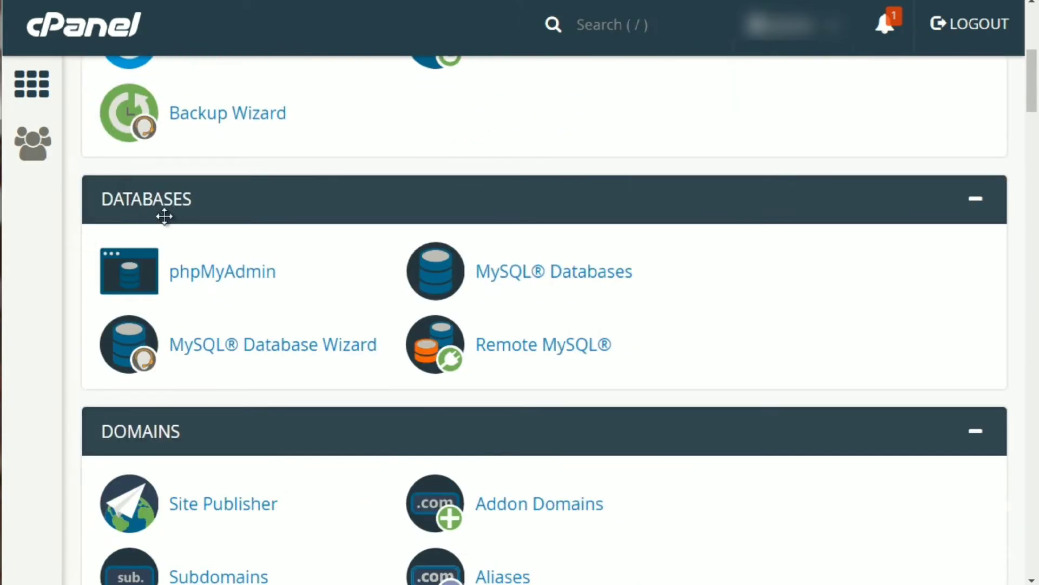
mouse_move(259, 385)
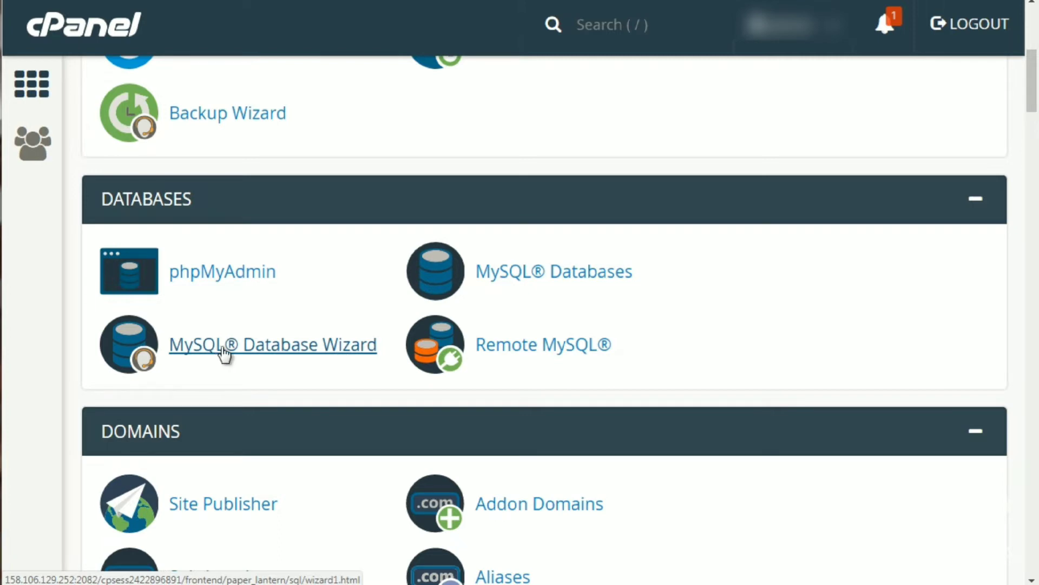
left_click(272, 345)
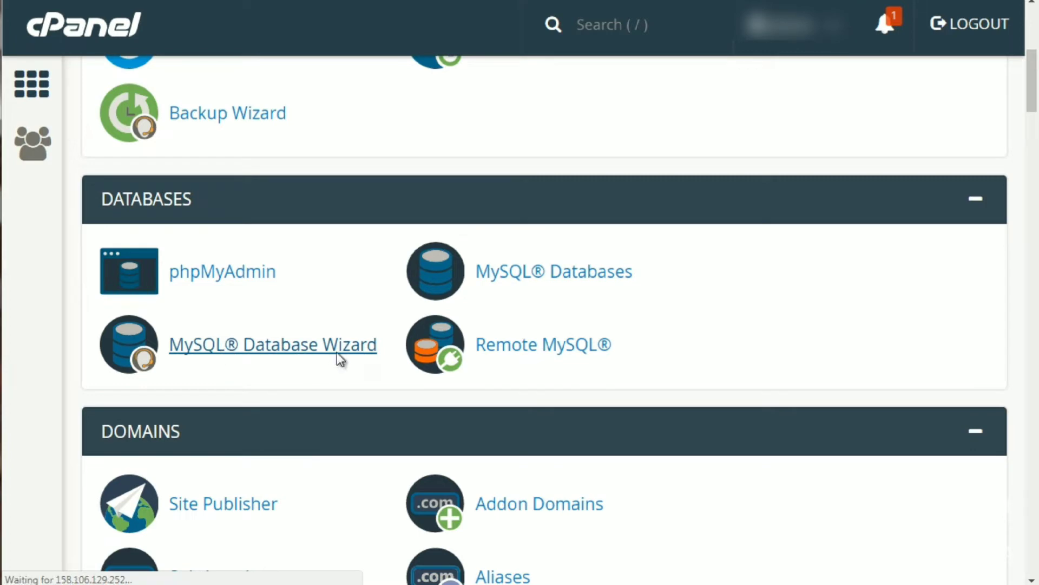
Enter 'dbbase' after the sprout_ prefix as the new database name and proceed
left_click(272, 344)
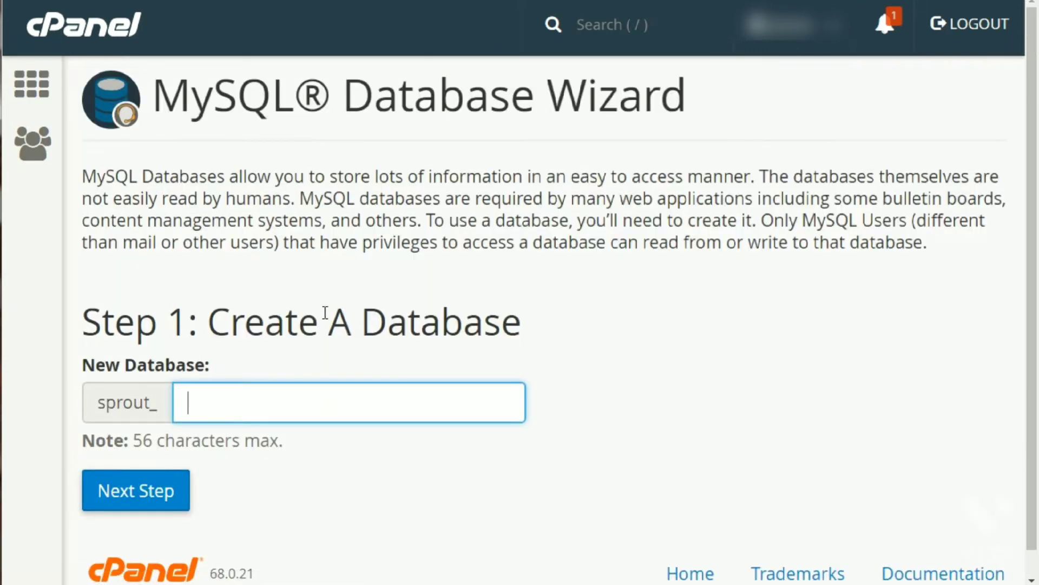
mouse_move(151, 395)
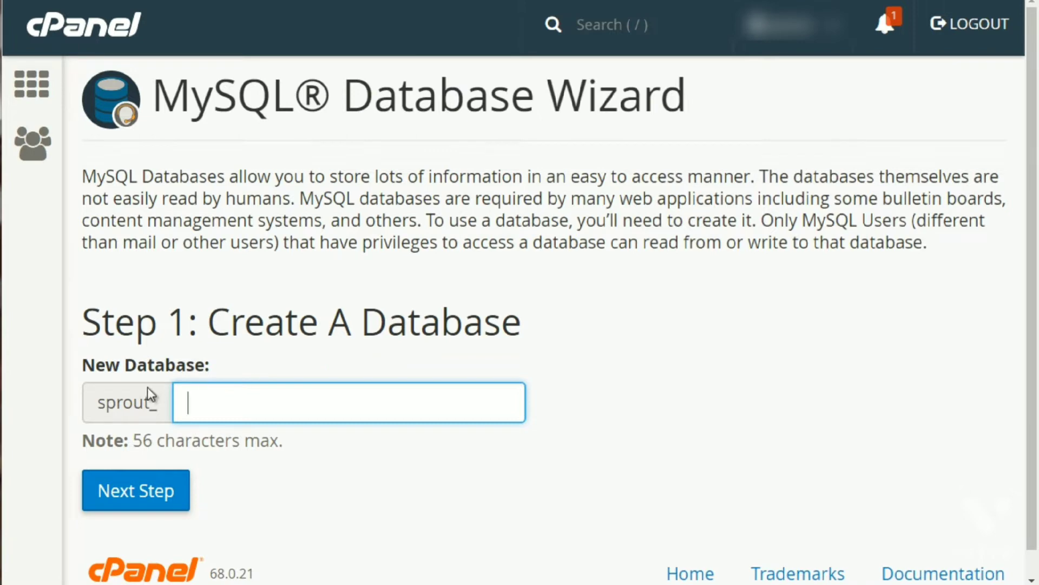
double_click(125, 402)
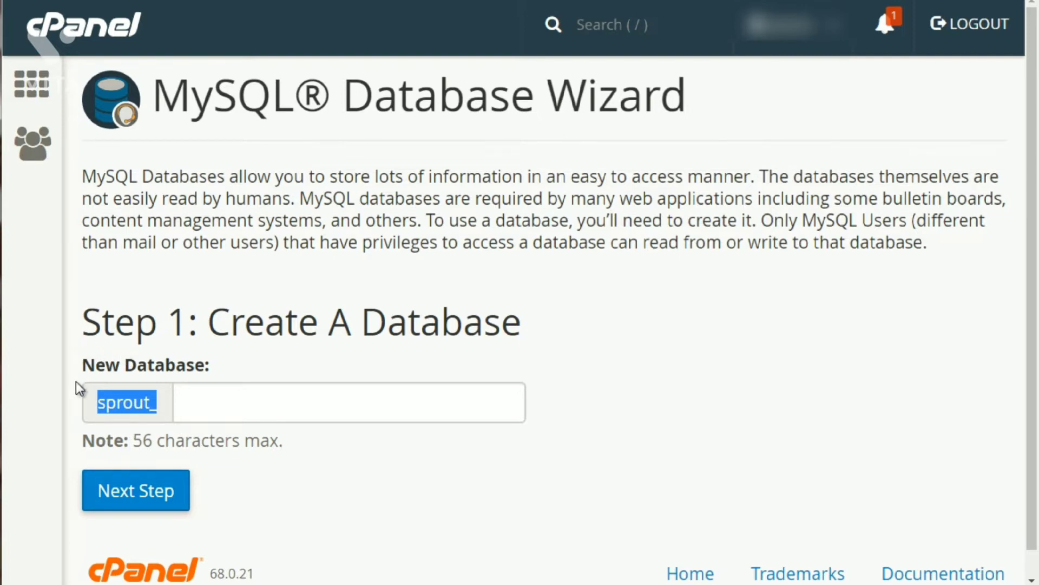
left_click(119, 402)
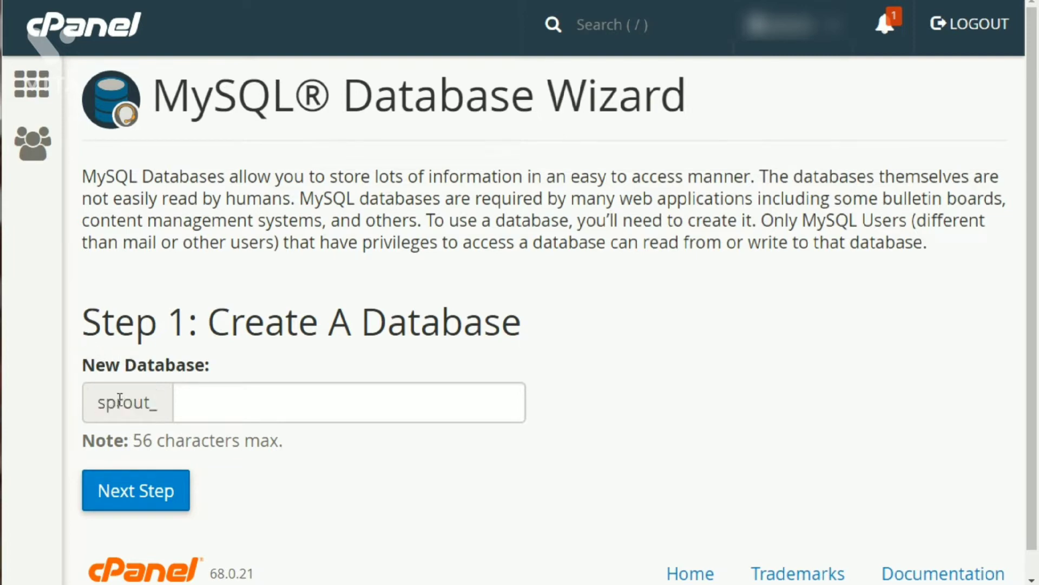
left_click(349, 403)
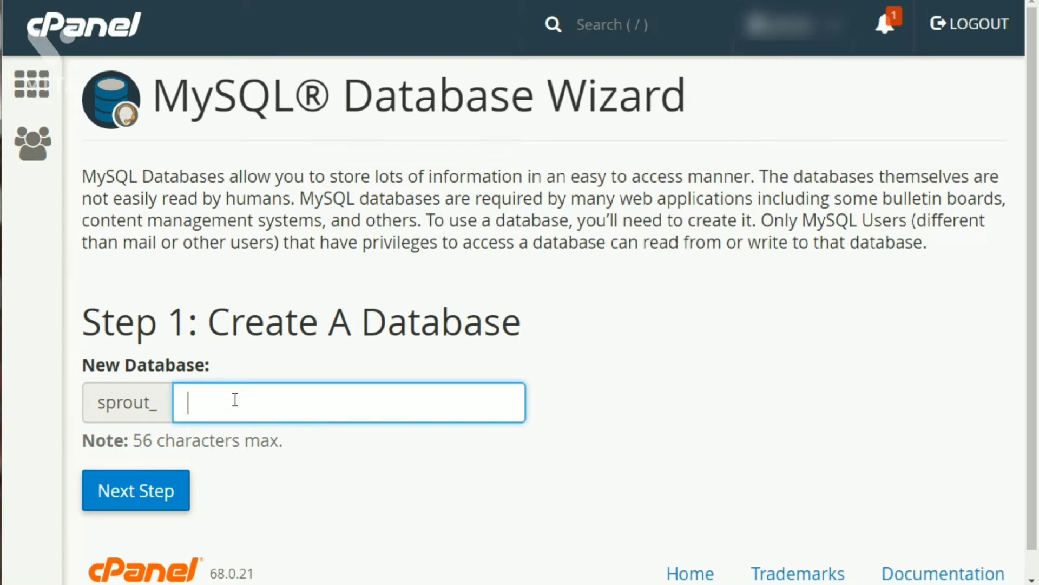
type("dbbase")
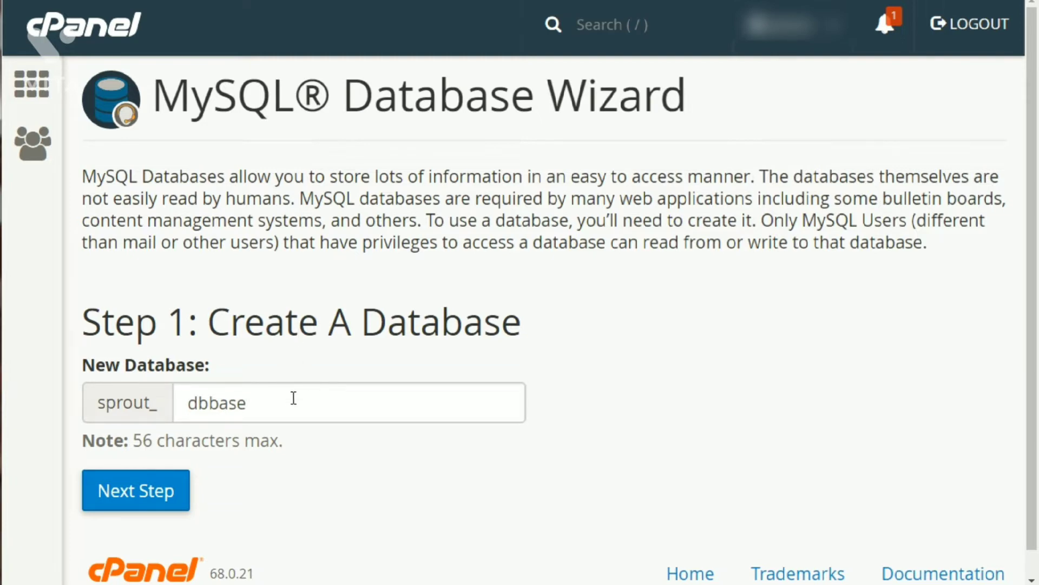
left_click(135, 490)
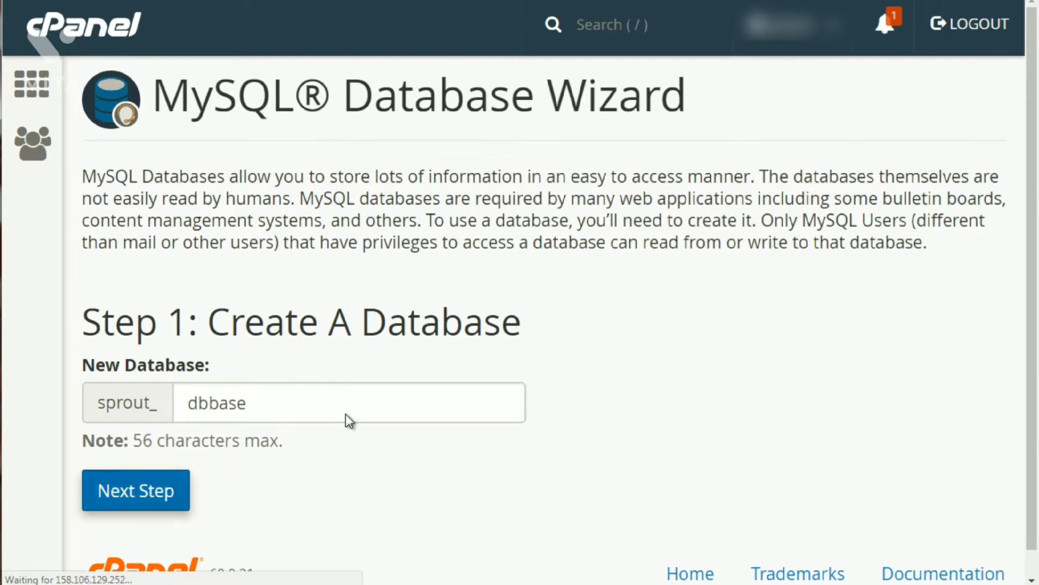
Enter 'user1' as the database username and move on to the password field
left_click(135, 490)
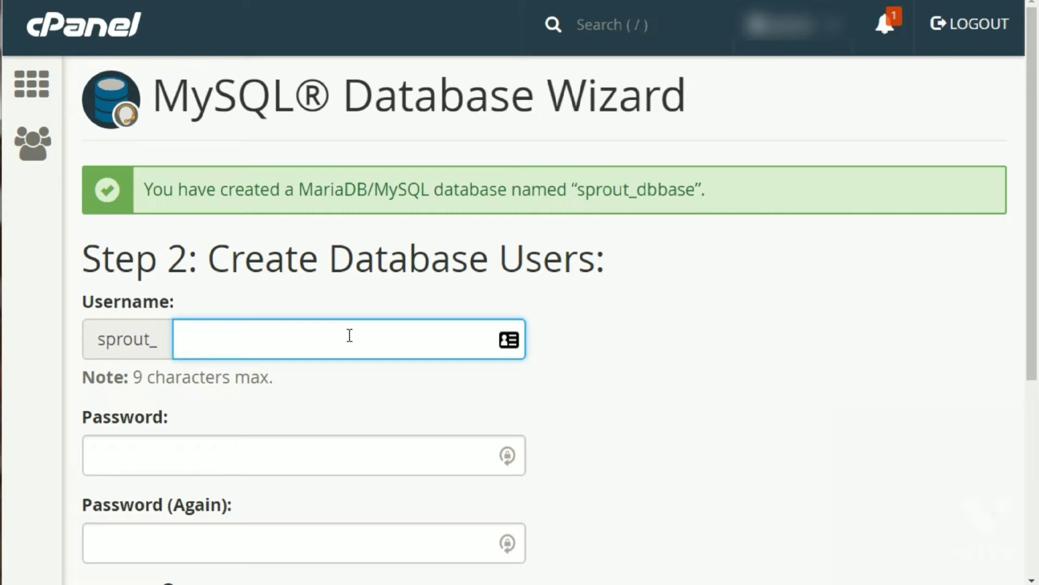
type("user1")
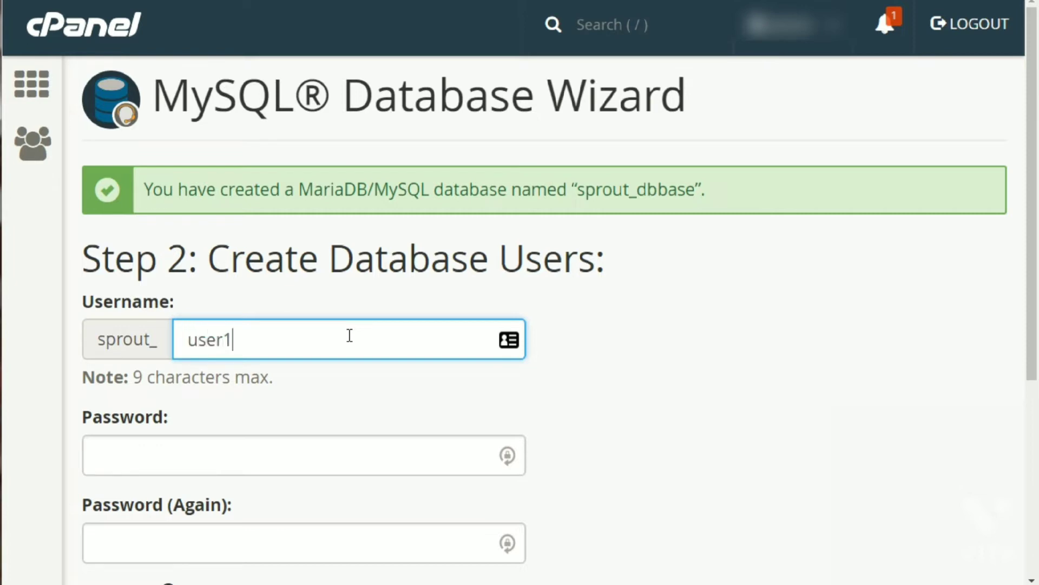
left_click(304, 455)
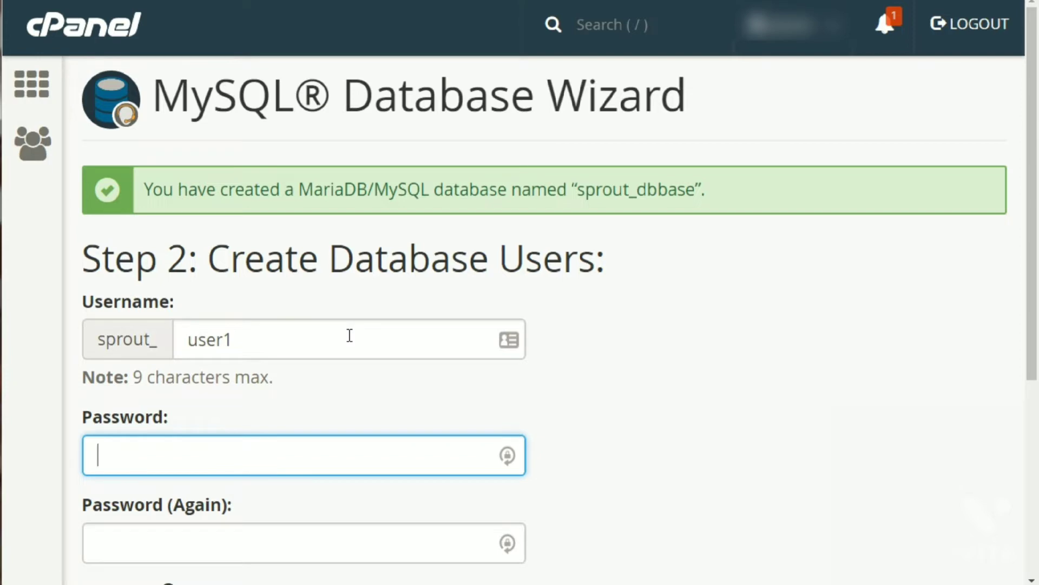
scroll("down", 3)
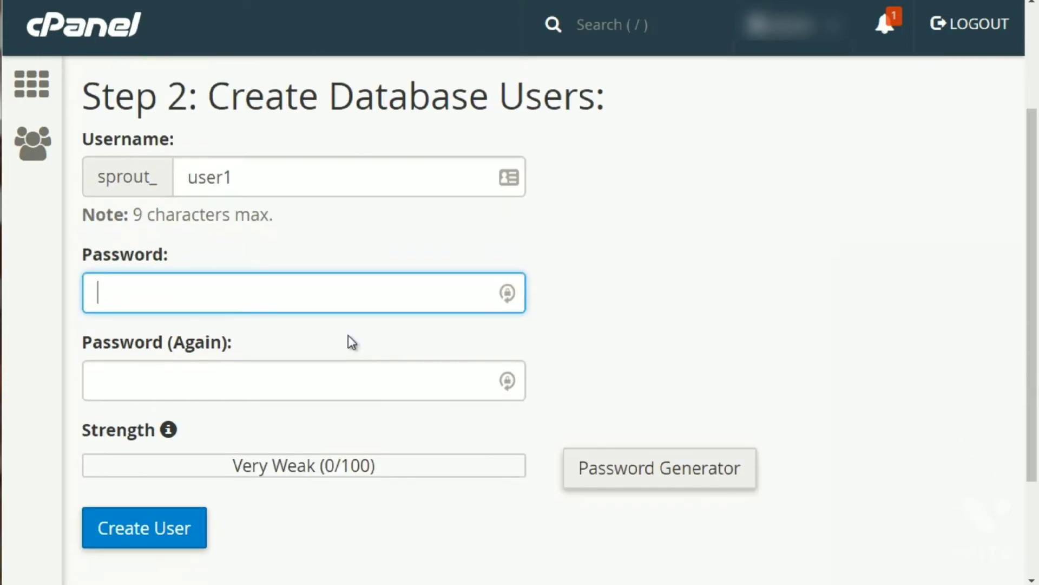
mouse_move(676, 467)
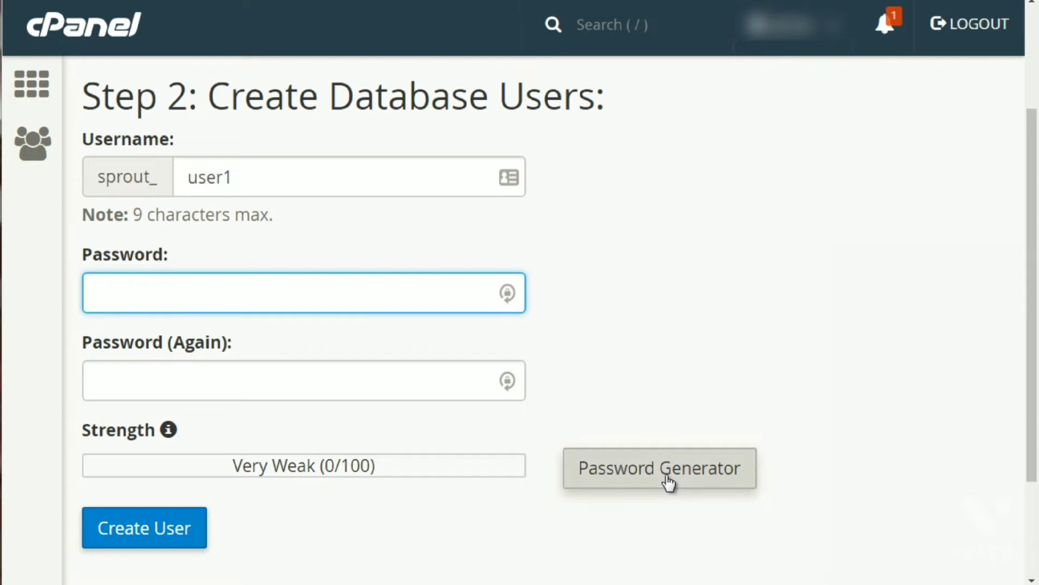
Generate a random Very Strong password for user1 and confirm it was copied
left_click(658, 468)
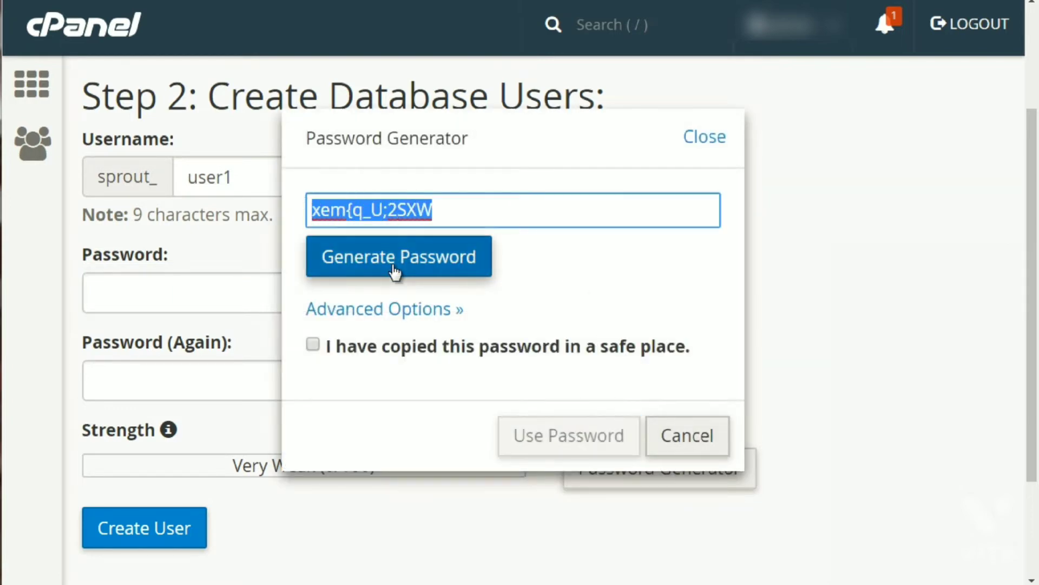
left_click(398, 256)
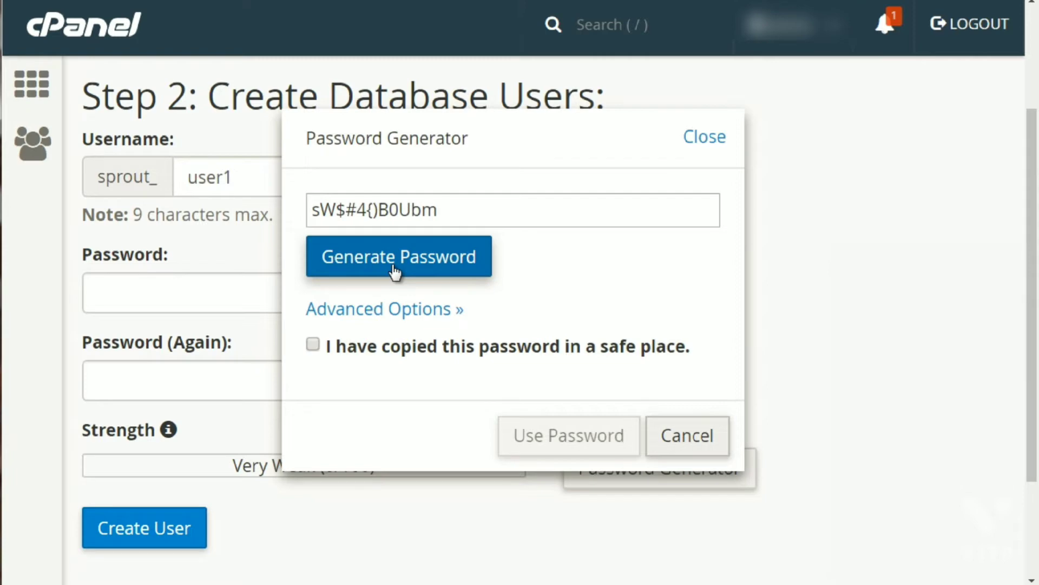
mouse_move(286, 316)
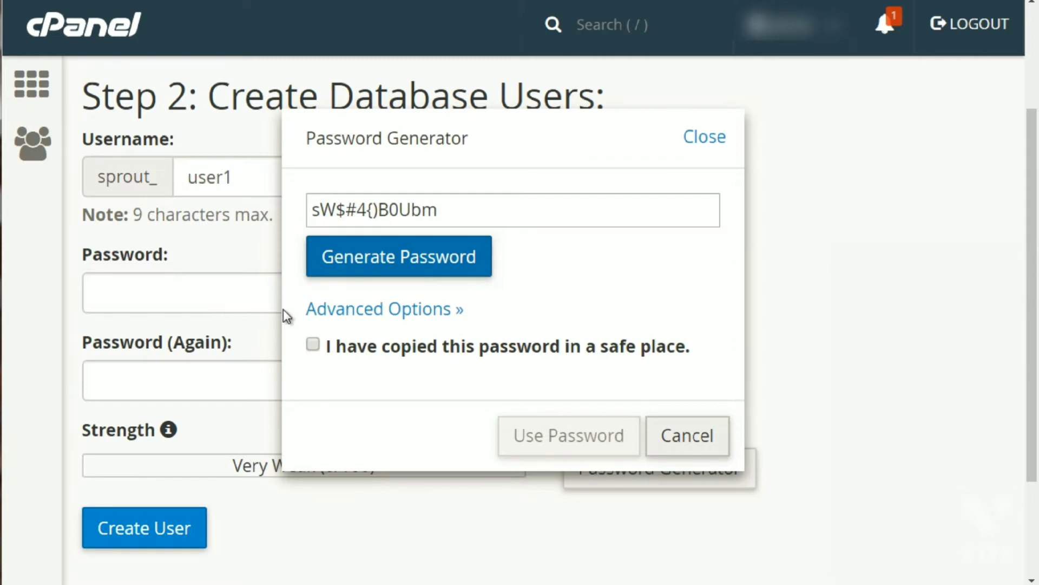
left_click(567, 435)
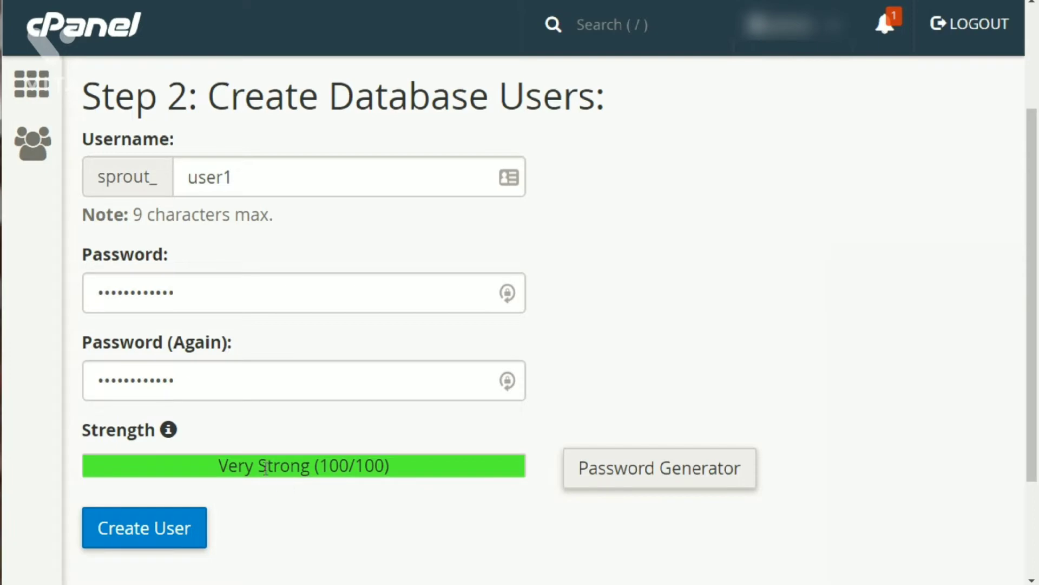
mouse_move(653, 384)
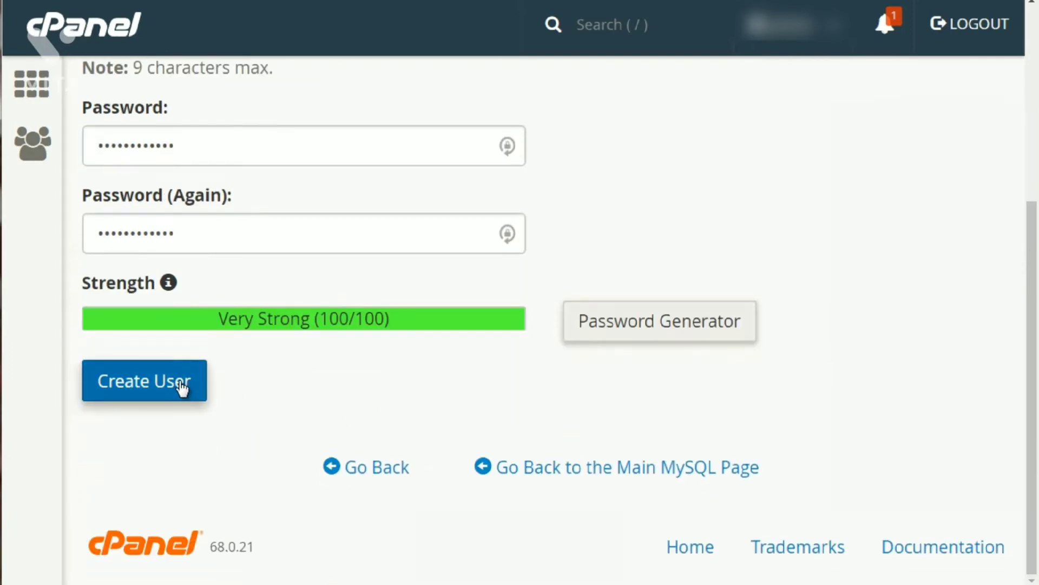
Create user sprout_user1, grant ALL PRIVILEGES on sprout_dbbase, and submit
left_click(144, 380)
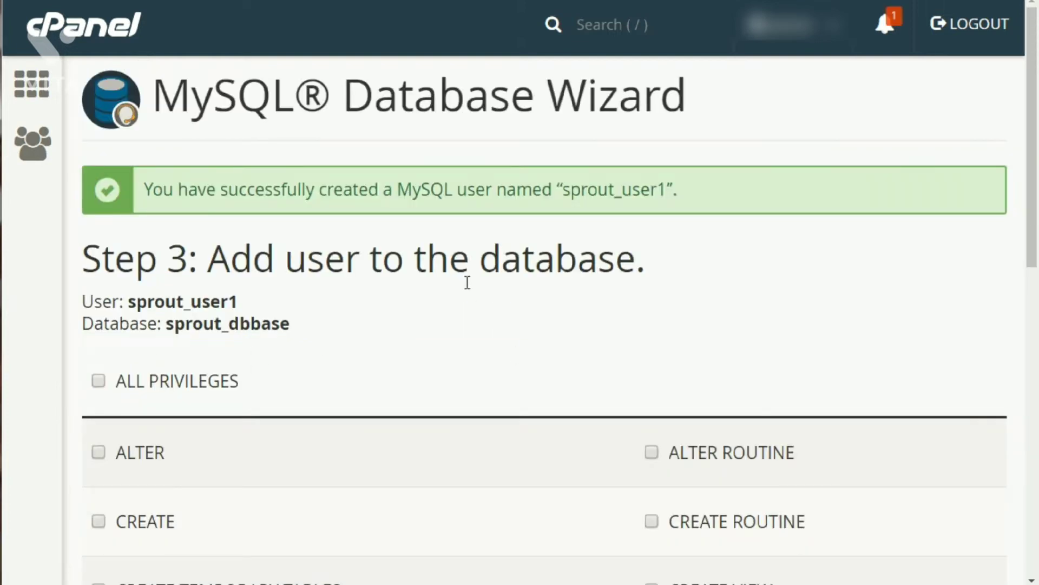
scroll("down", 3)
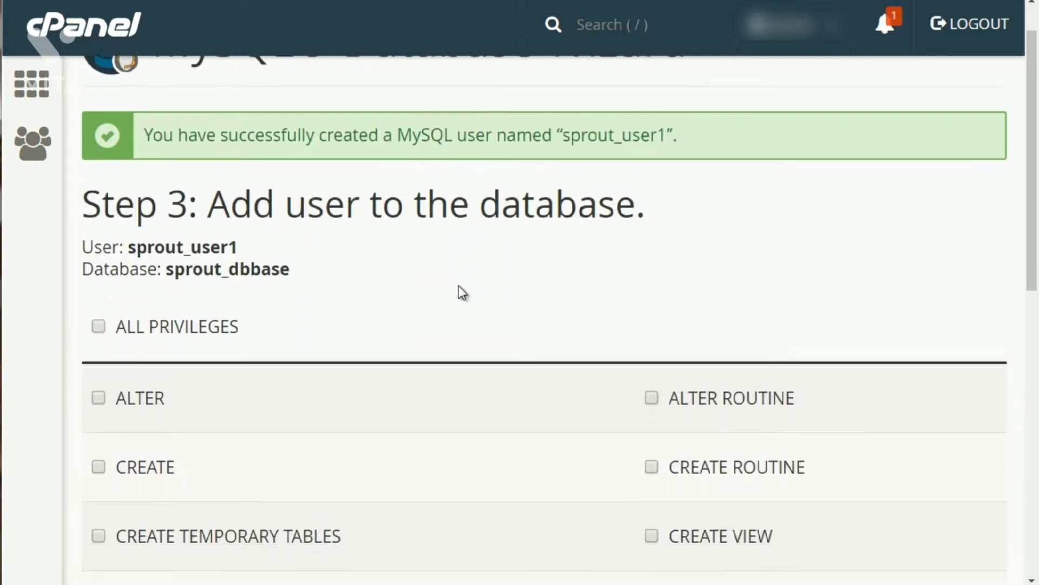
scroll("down", 3)
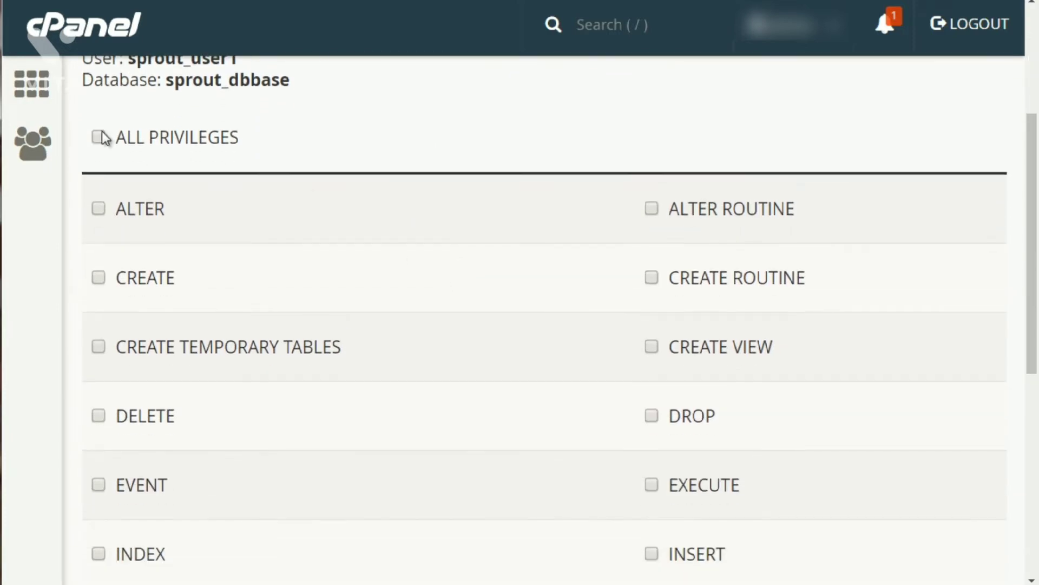
left_click(98, 137)
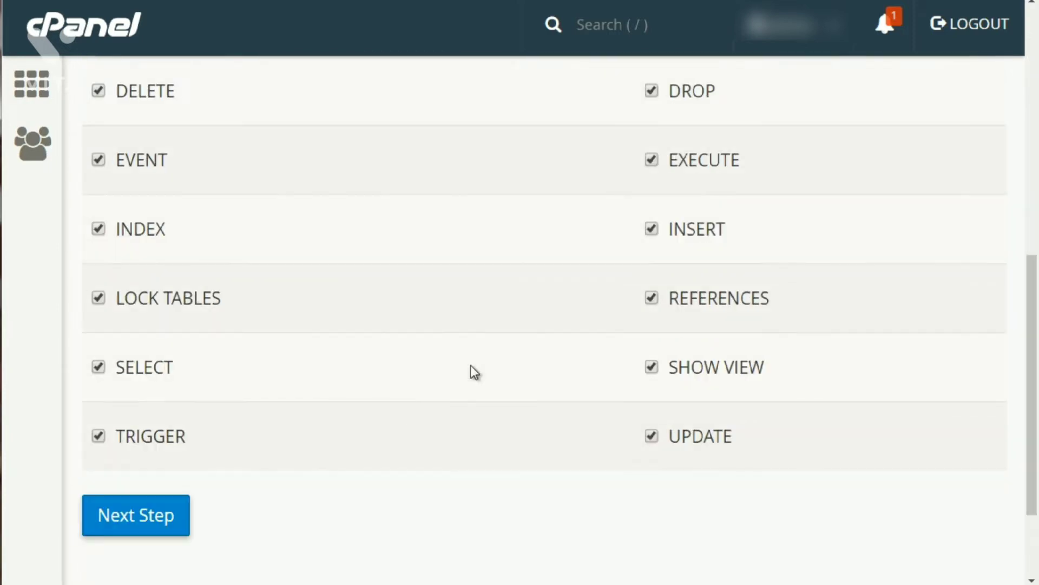
left_click(136, 515)
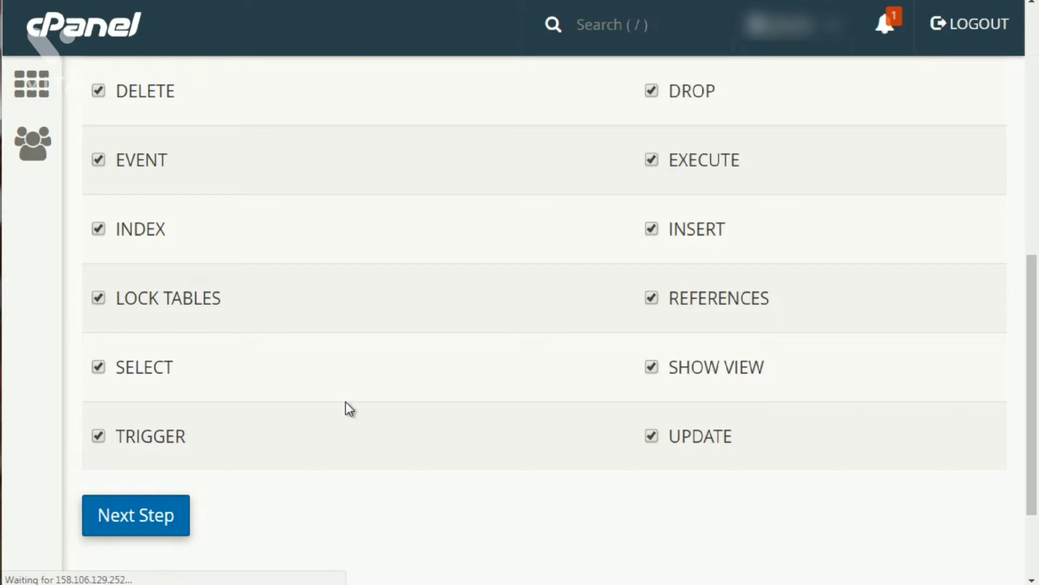
Reach the wizard's completion page and place a blank Notepad window below the confirmation
left_click(136, 514)
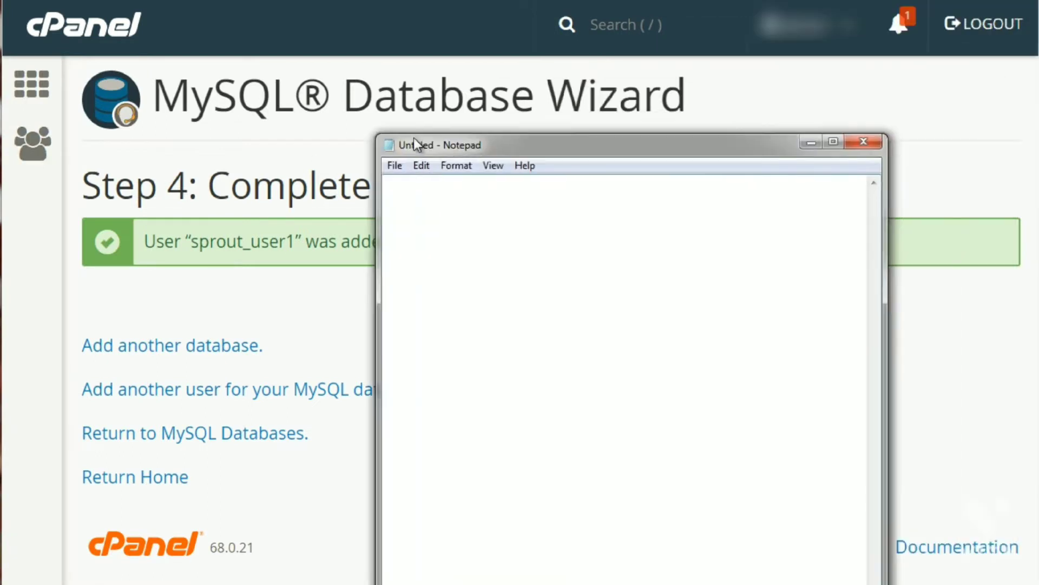
left_click_drag(441, 145, 368, 333)
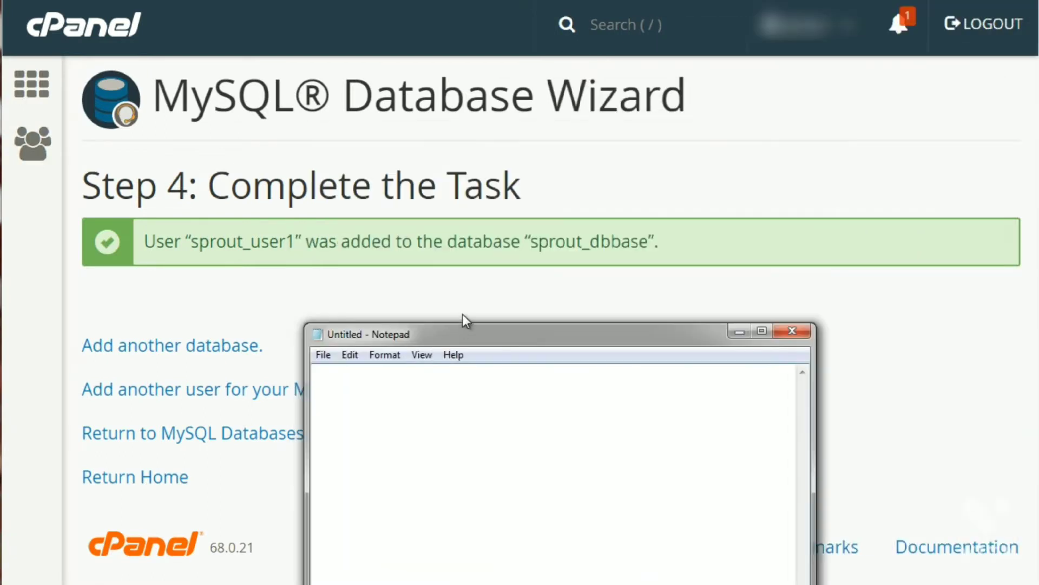
left_click(792, 331)
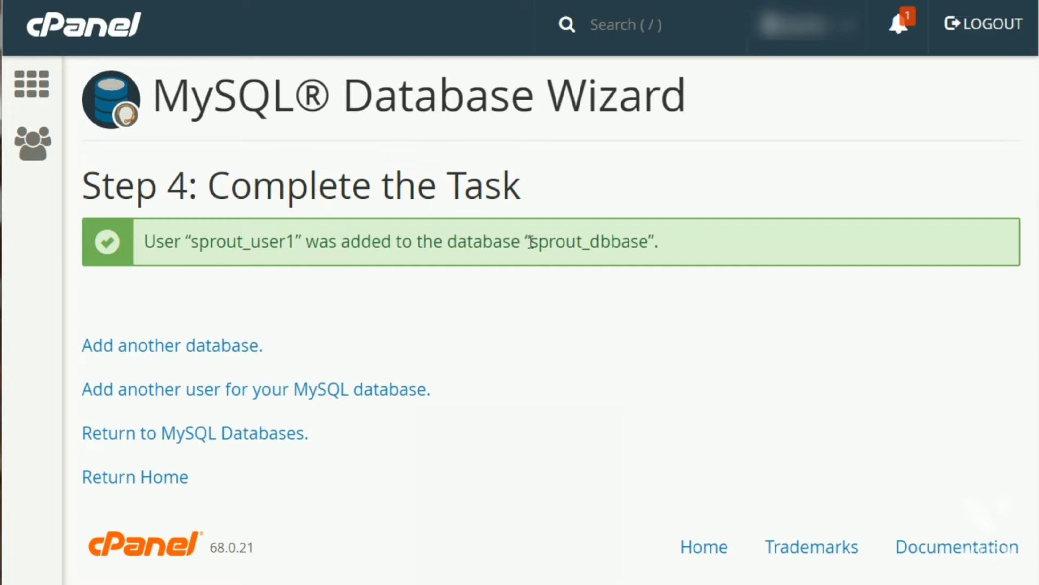
Note 'db = sprout_dbbase' and 'user = sprout_user1' in Notepad
double_click(534, 242)
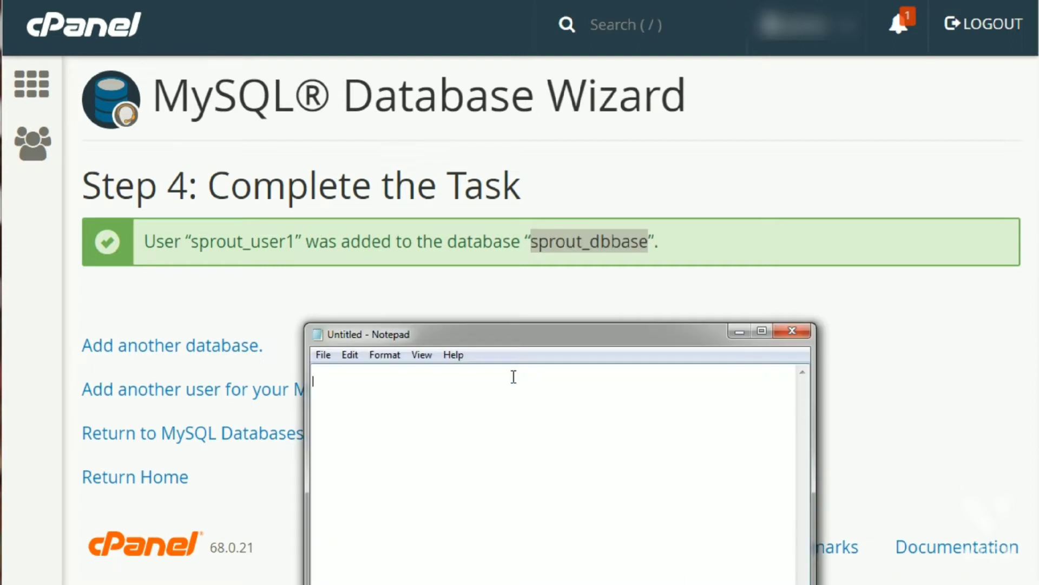
type("db=")
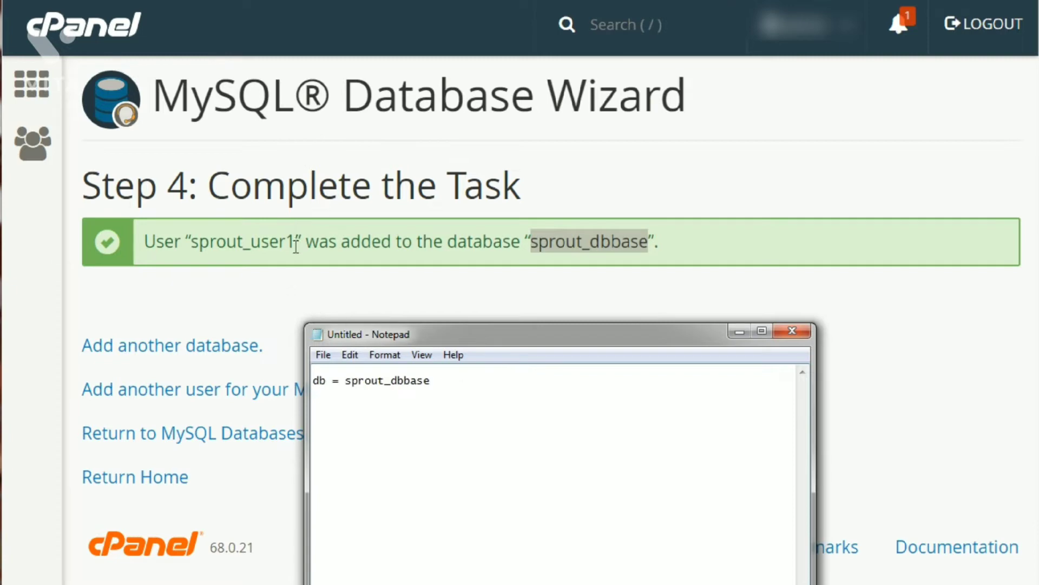
double_click(248, 242)
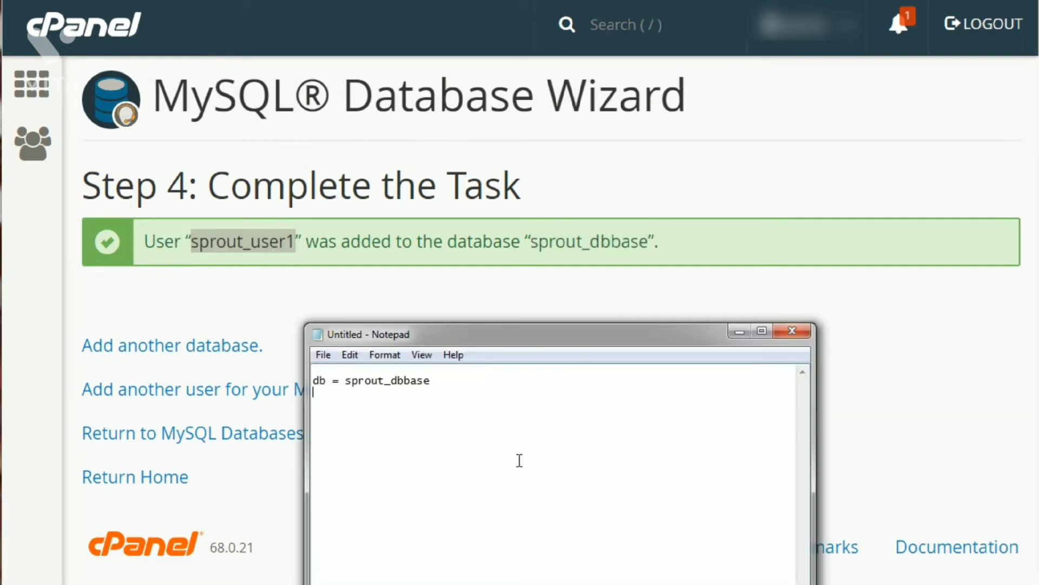
type("user =")
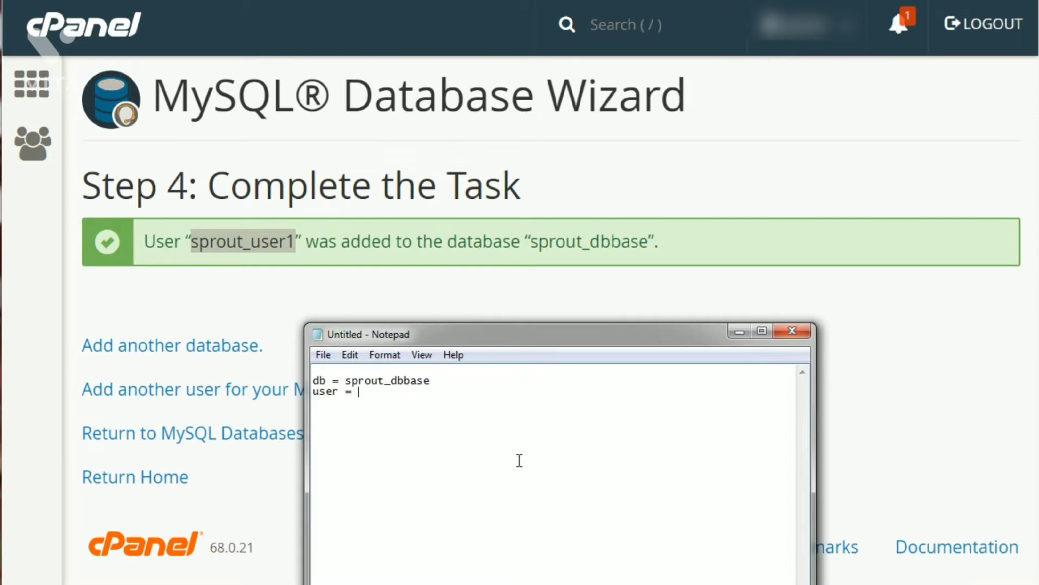
type("sprout_user1")
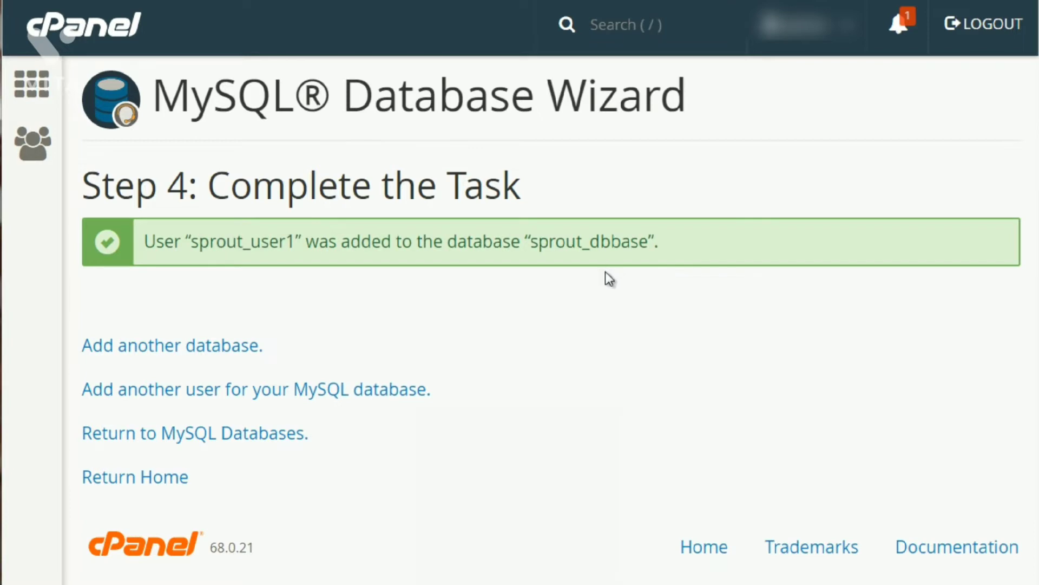
mouse_move(455, 482)
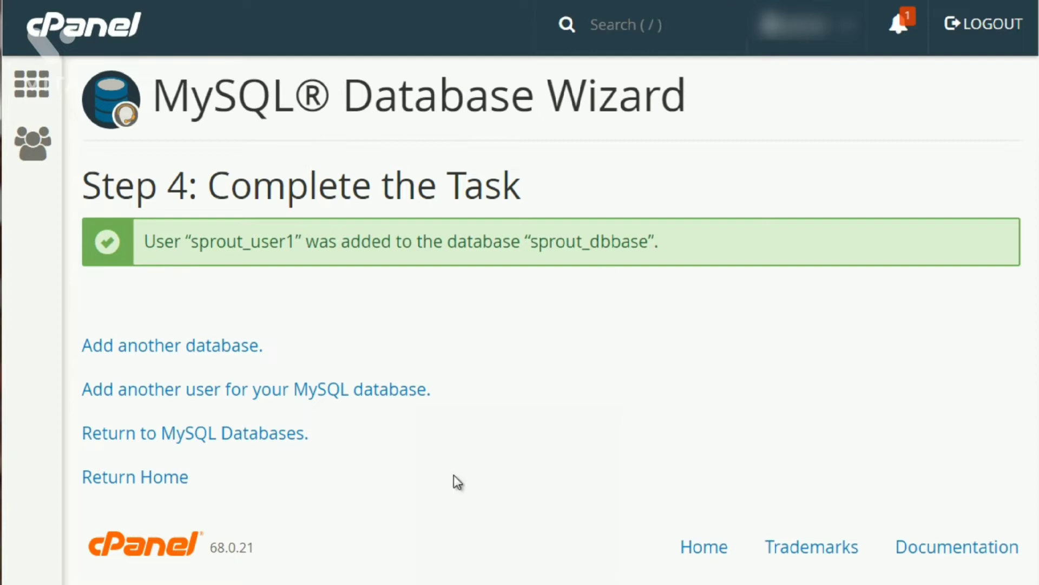
mouse_move(186, 443)
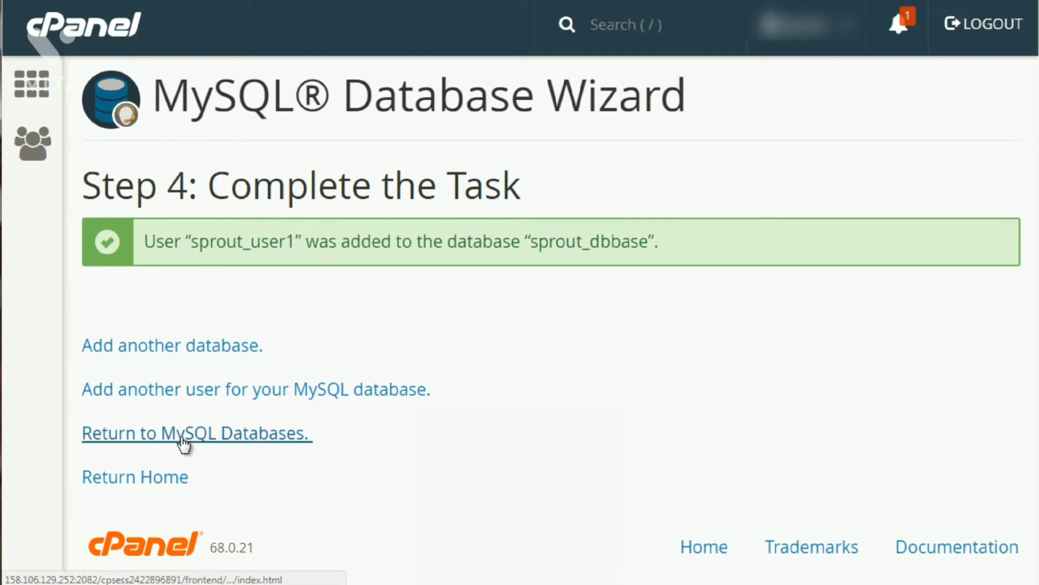
Check MySQL Databases lists sprout_user1 on sprout_dbbase, then head back home
left_click(194, 432)
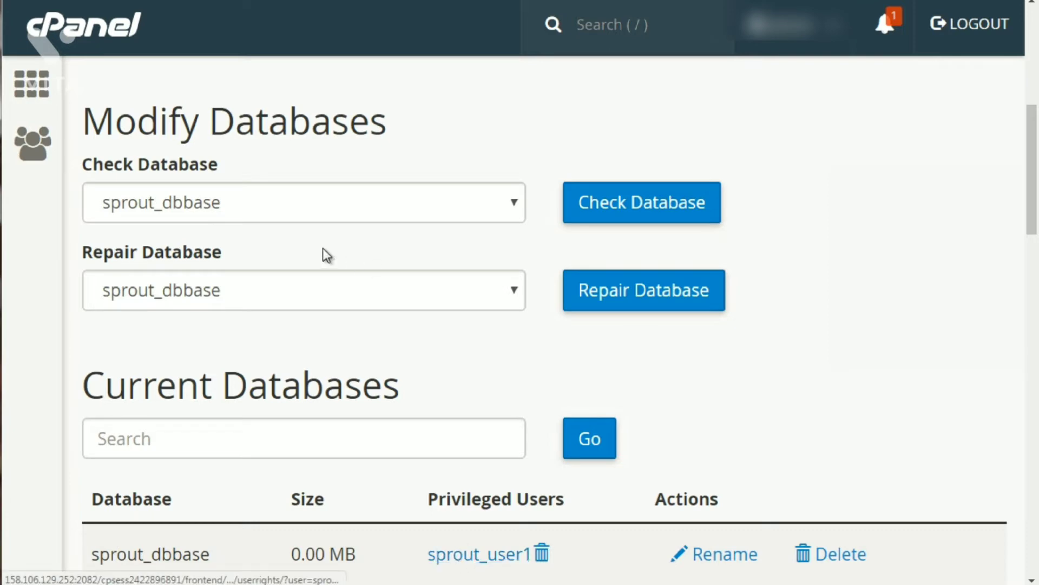
scroll("up", 3)
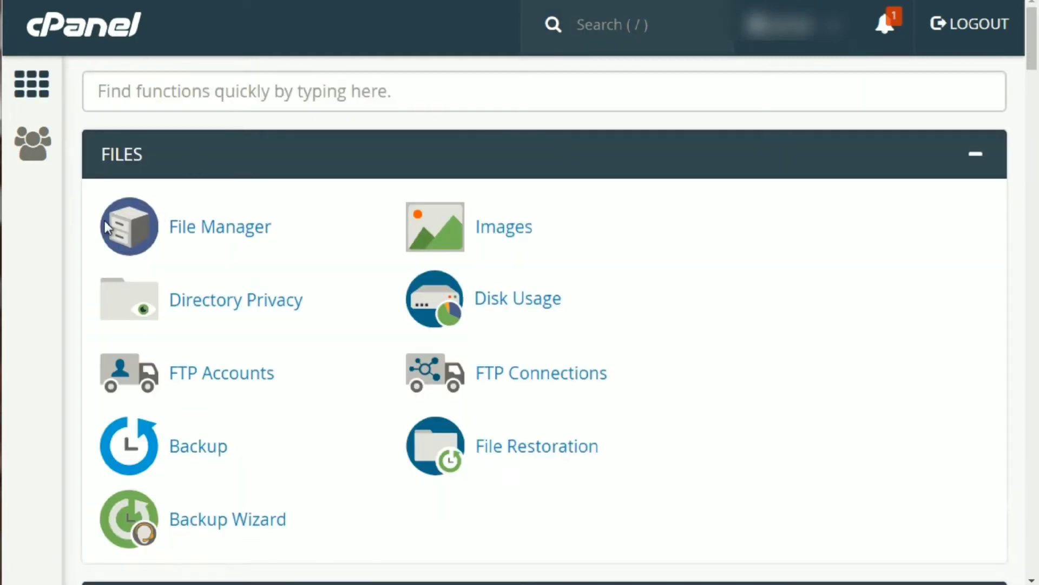
Scroll to the Databases section and launch phpMyAdmin
scroll("down", 3)
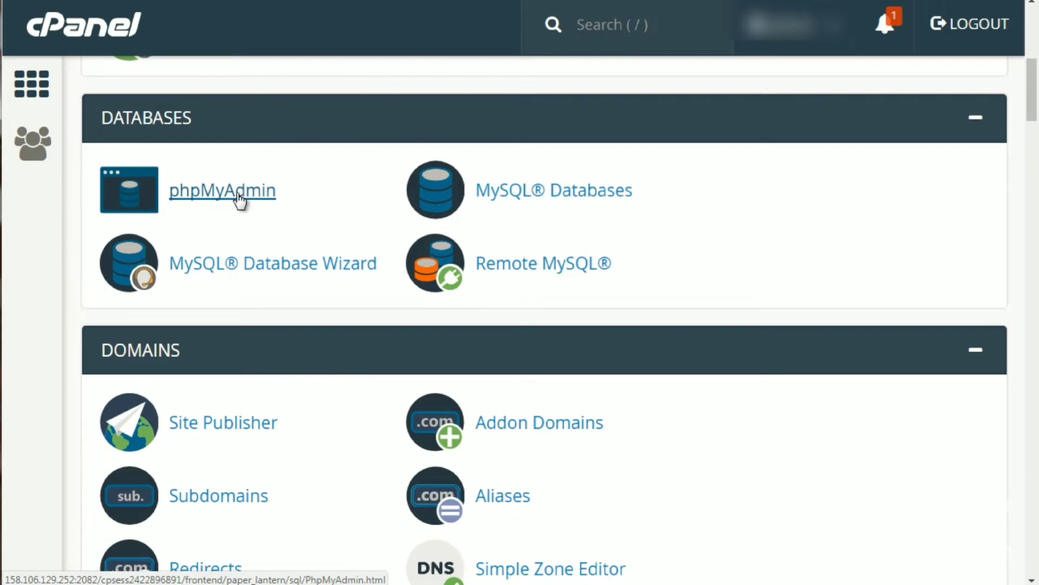
left_click(623, 24)
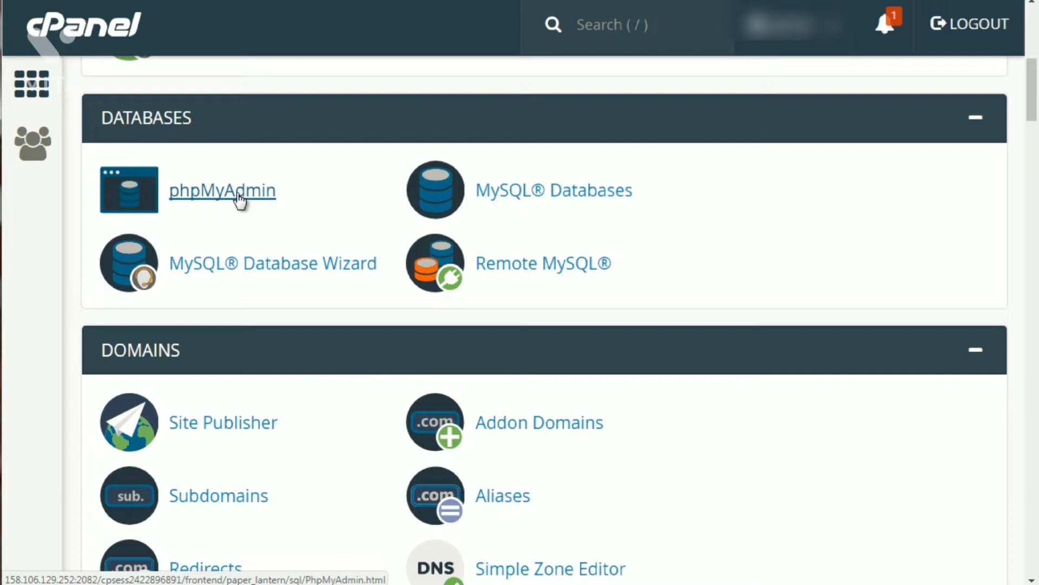
left_click(222, 190)
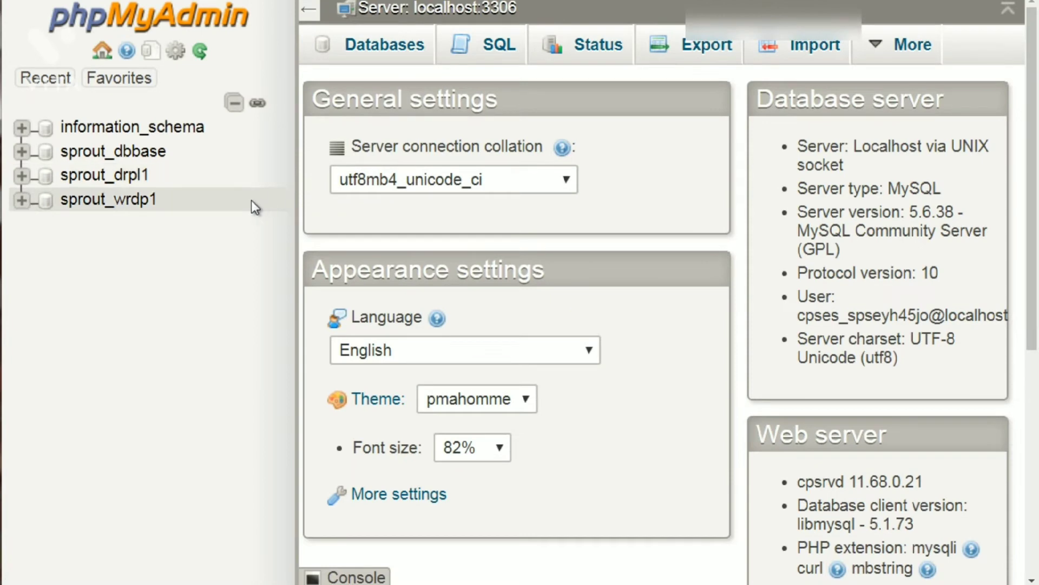
mouse_move(100, 198)
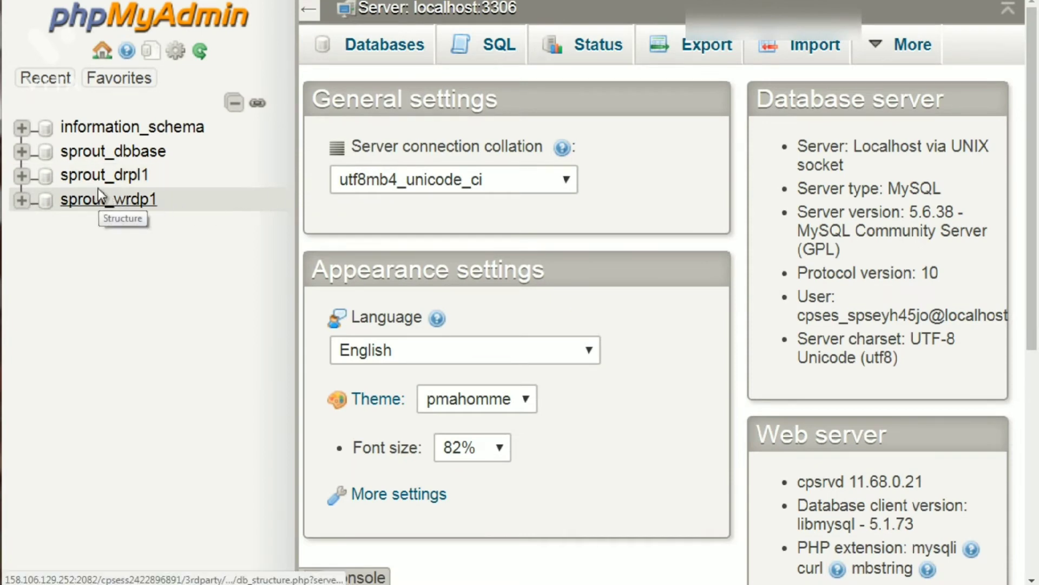
mouse_move(146, 296)
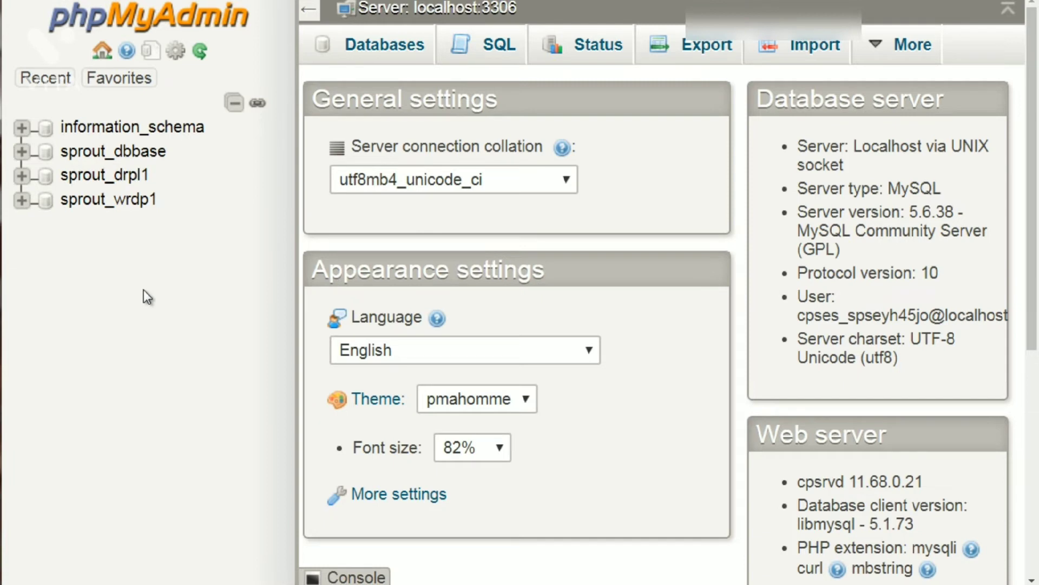
mouse_move(132, 150)
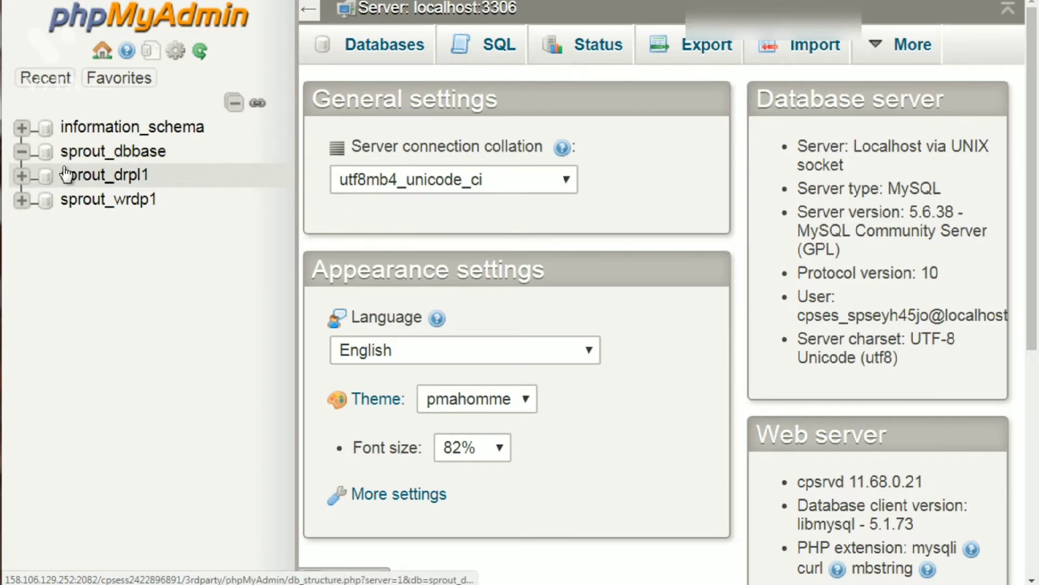
Select sprout_wrdp1 in the navigation tree to view its WordPress tables
left_click(104, 174)
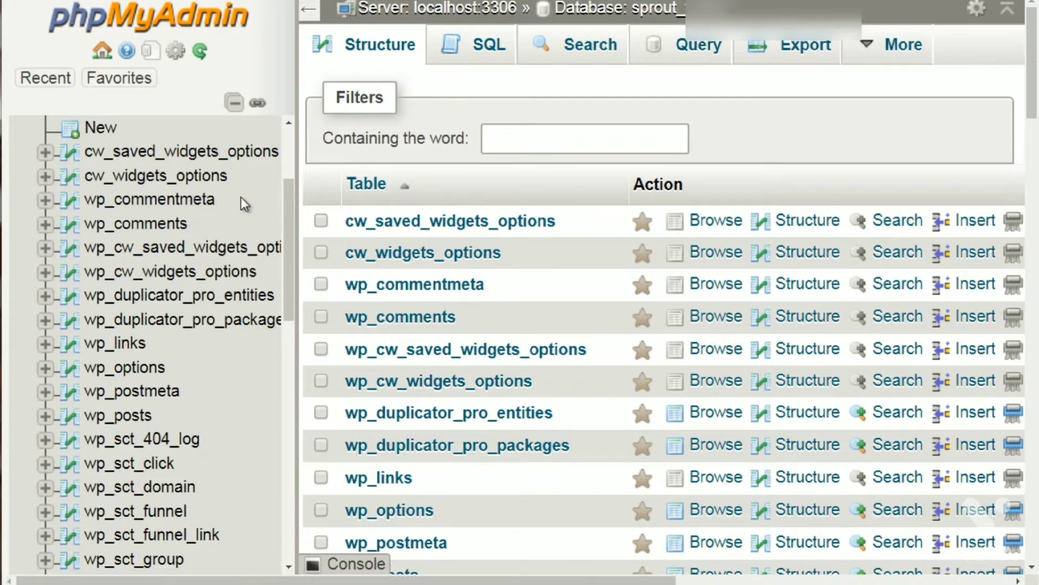
scroll("down", 3)
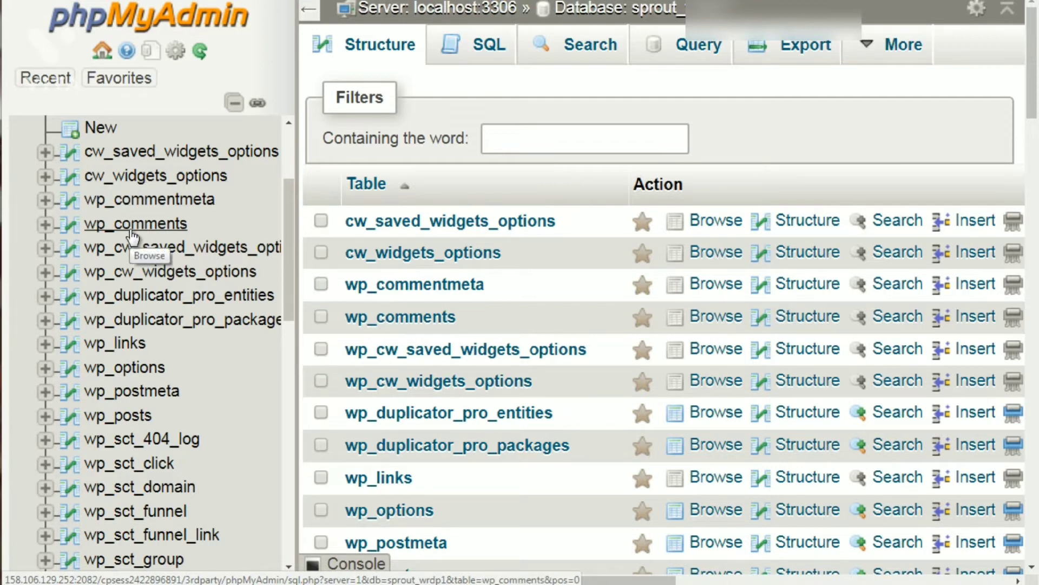
left_click(189, 237)
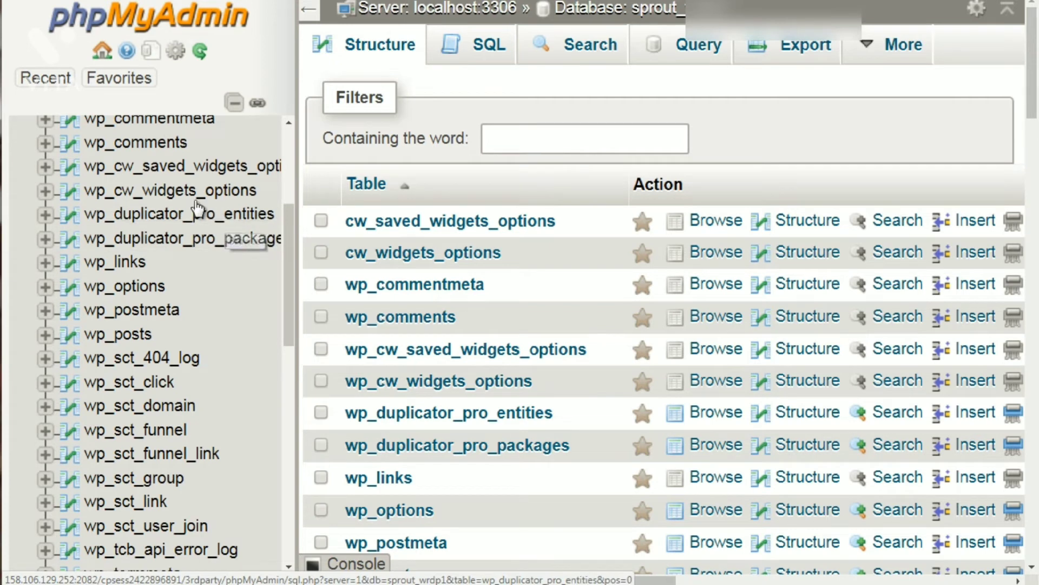
mouse_move(195, 214)
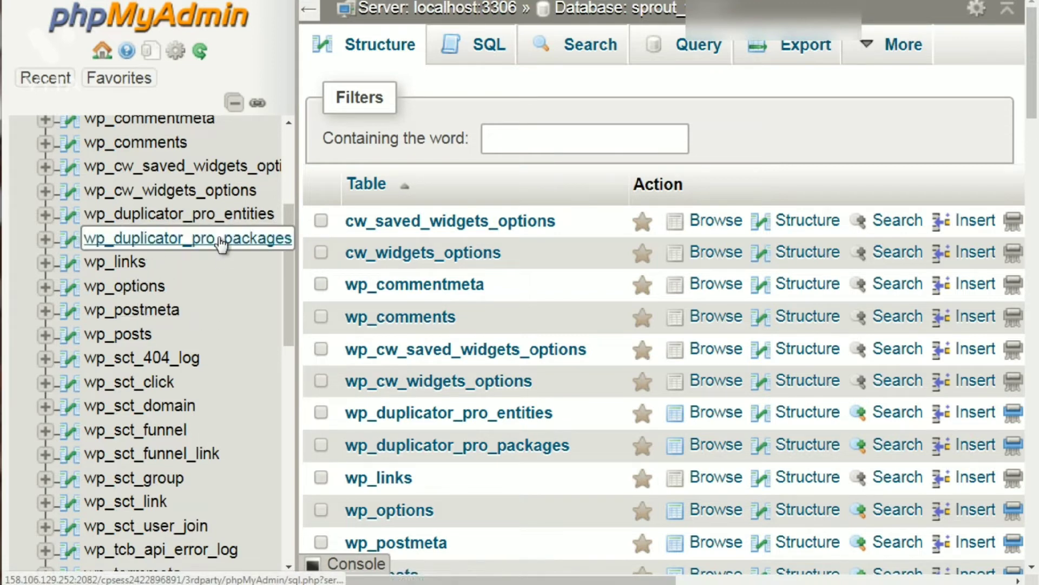
mouse_move(240, 272)
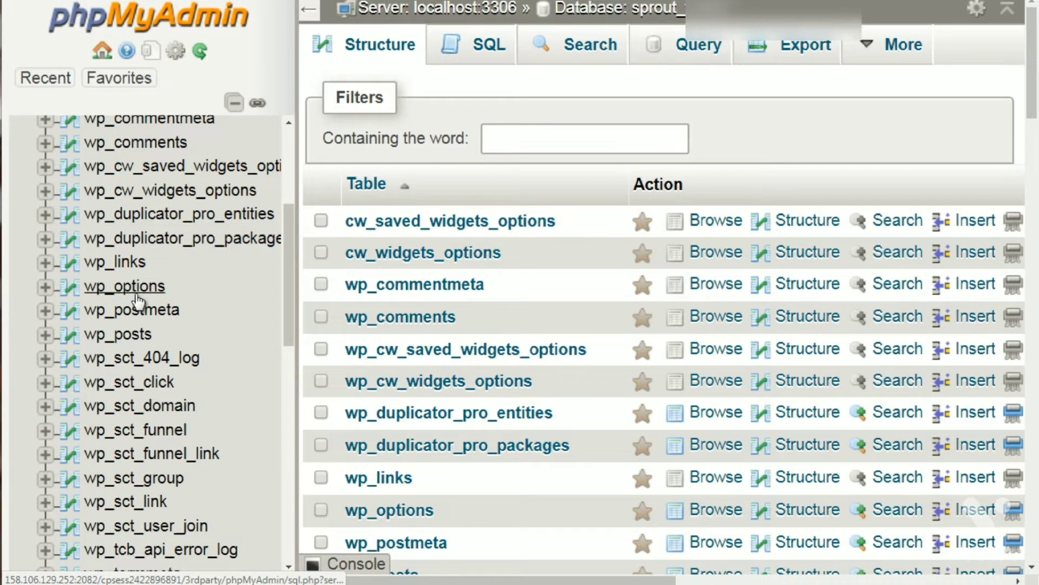
mouse_move(222, 326)
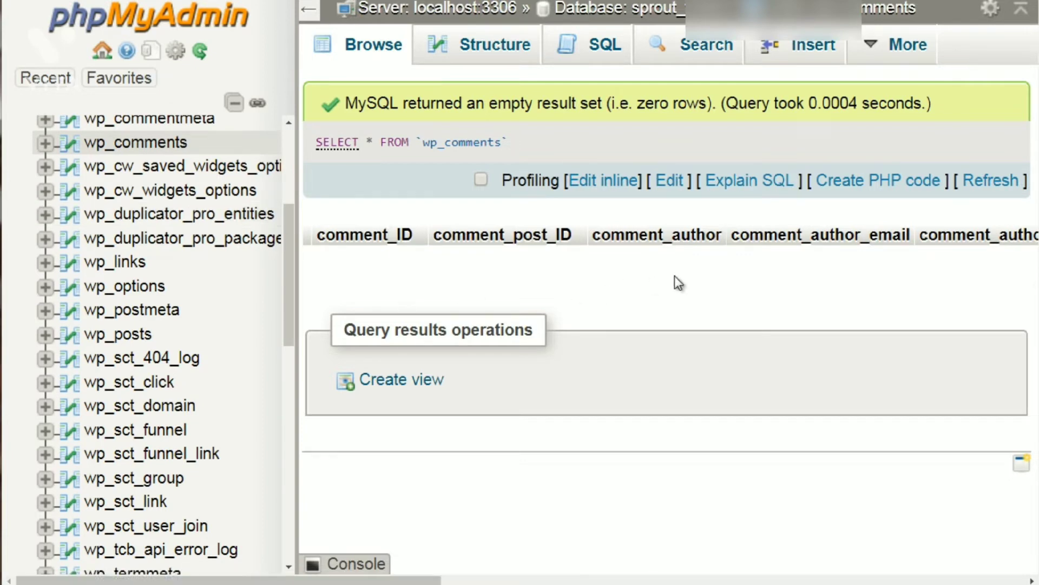
mouse_move(170, 190)
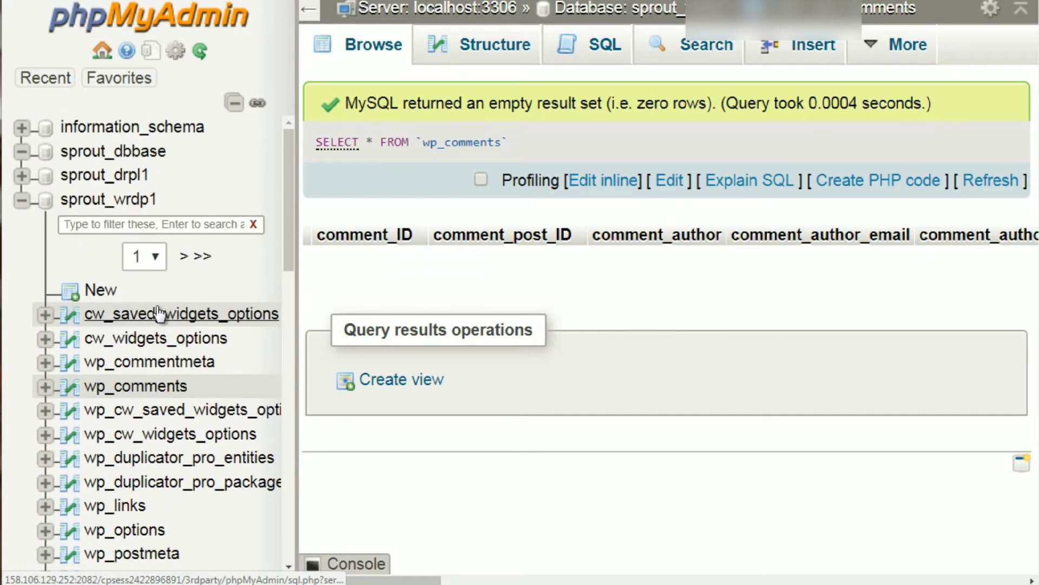
scroll("down", 3)
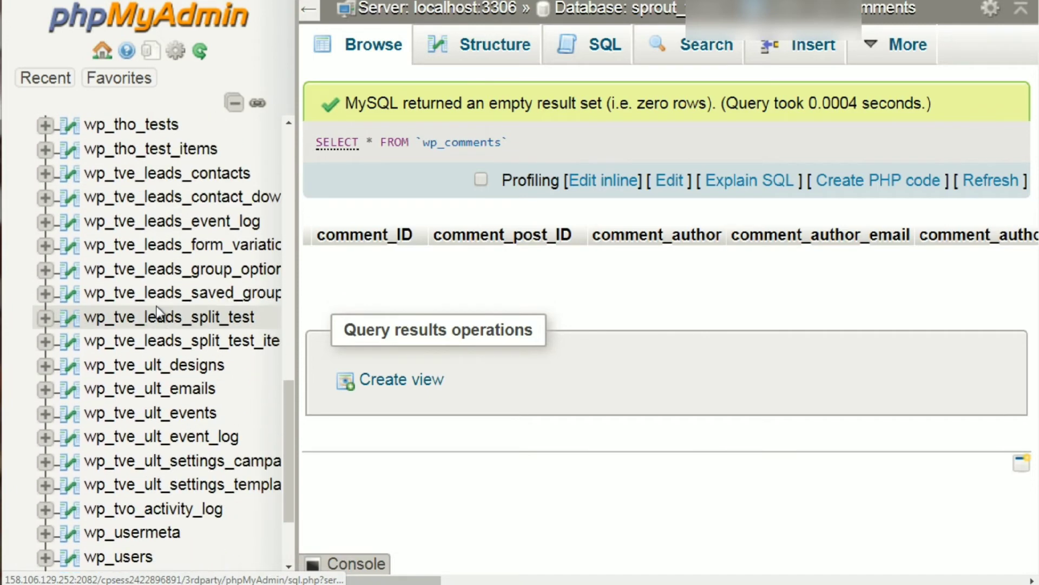
scroll("down", 3)
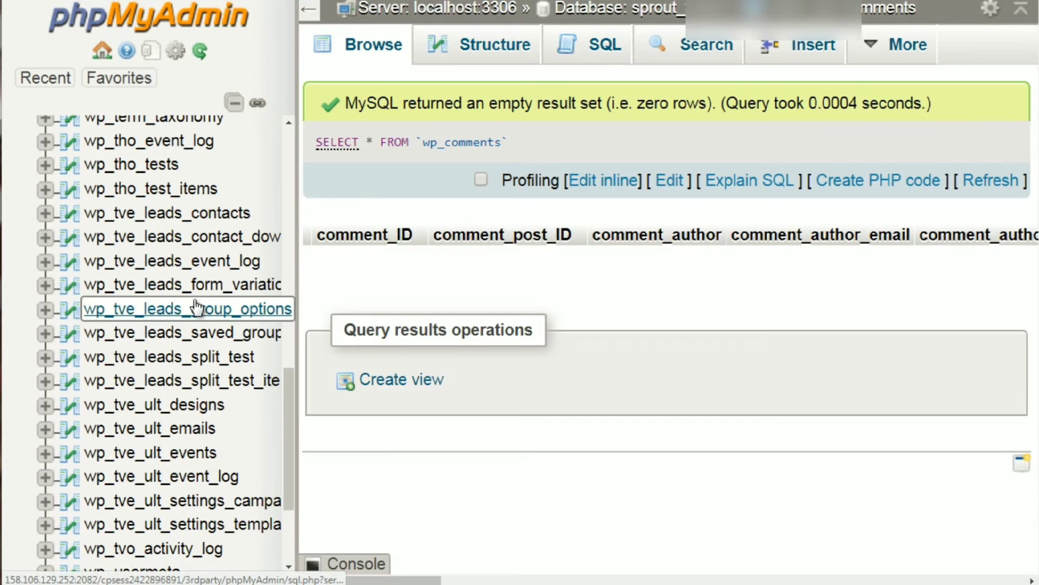
mouse_move(187, 308)
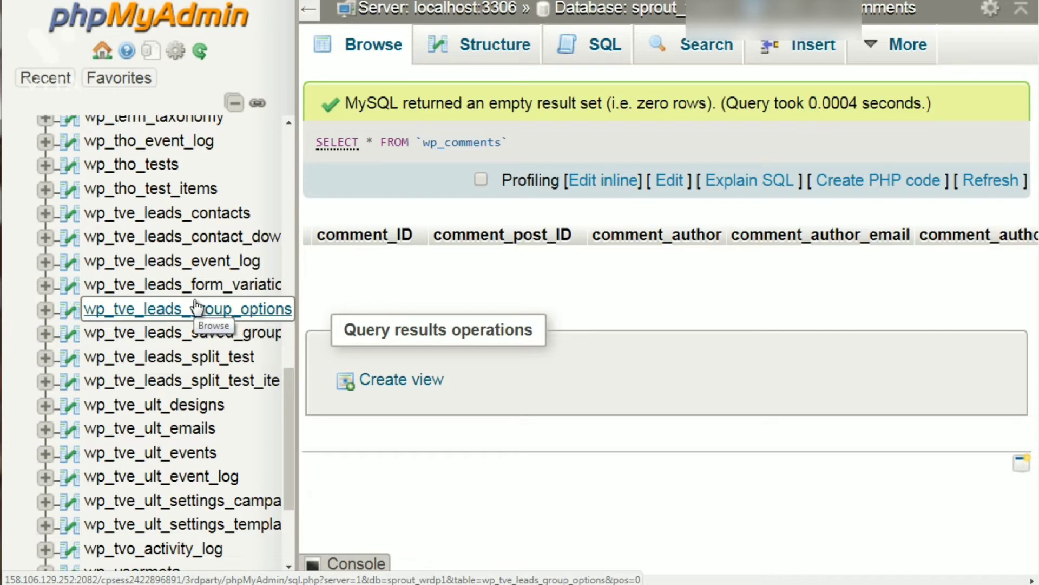
mouse_move(9, 198)
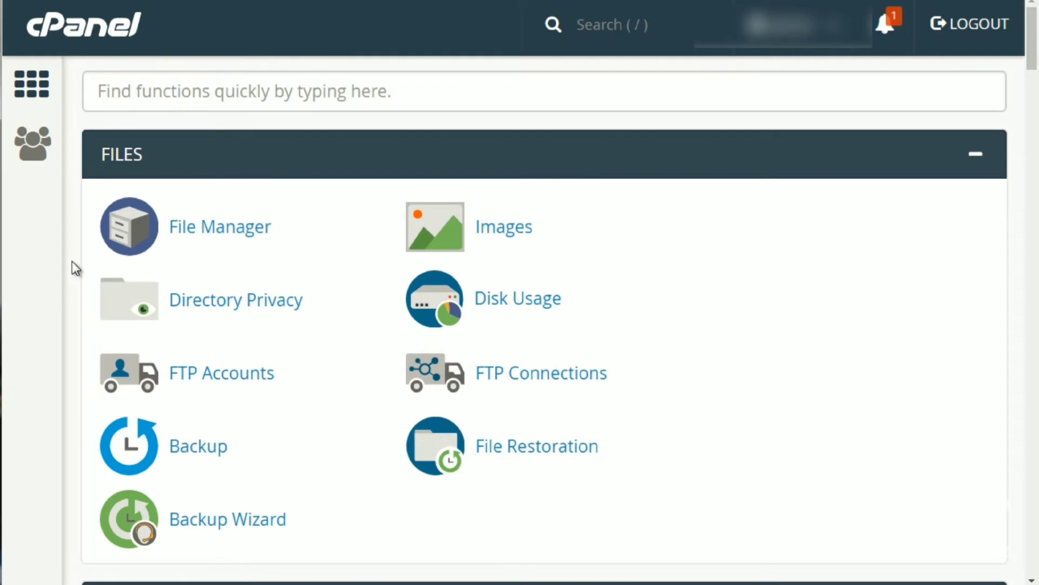
Scroll the cPanel home dashboard down to the Metrics and Security tool groups
scroll("down", 3)
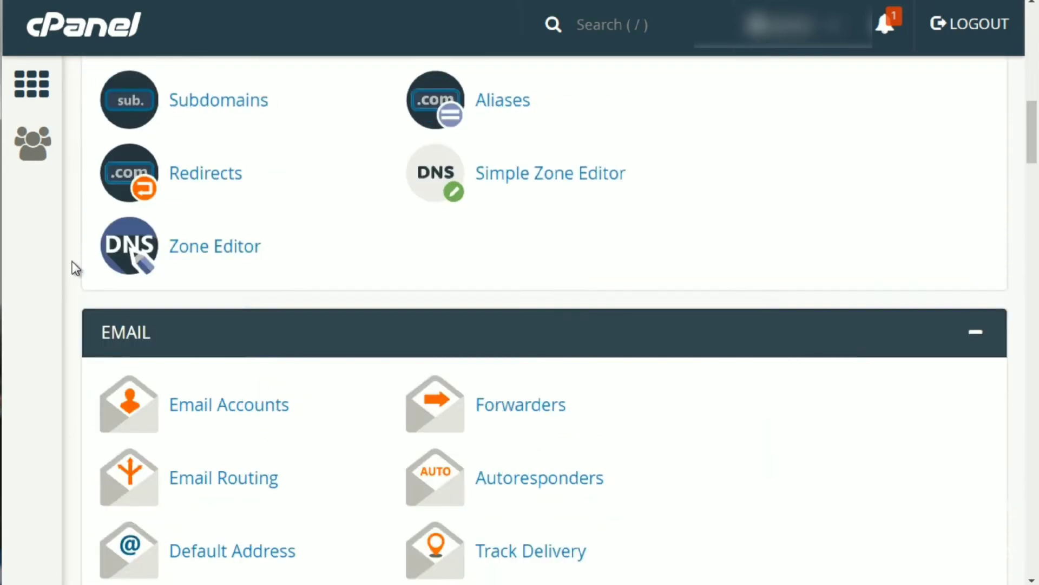
scroll("down", 3)
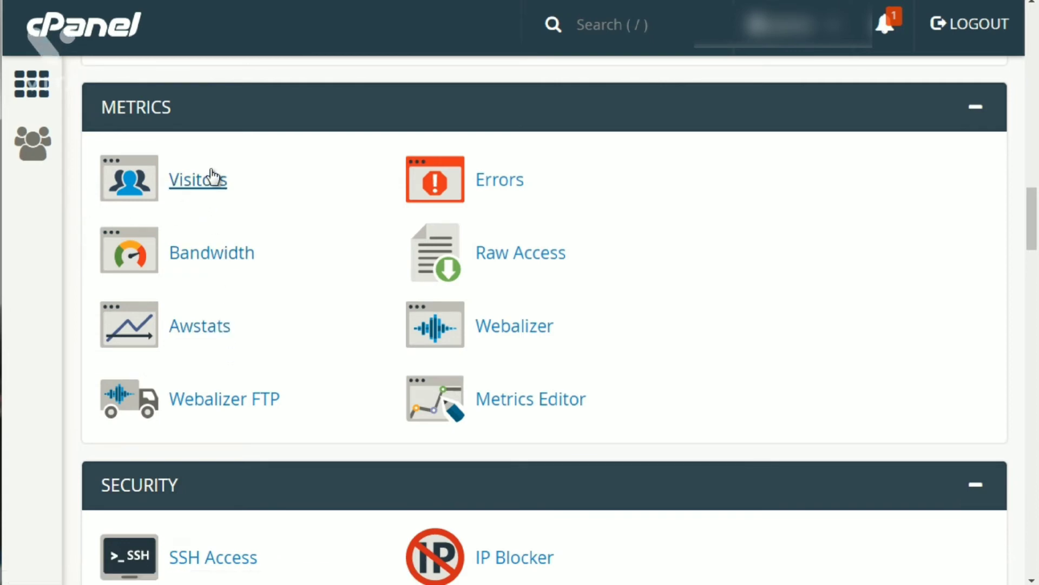
mouse_move(79, 232)
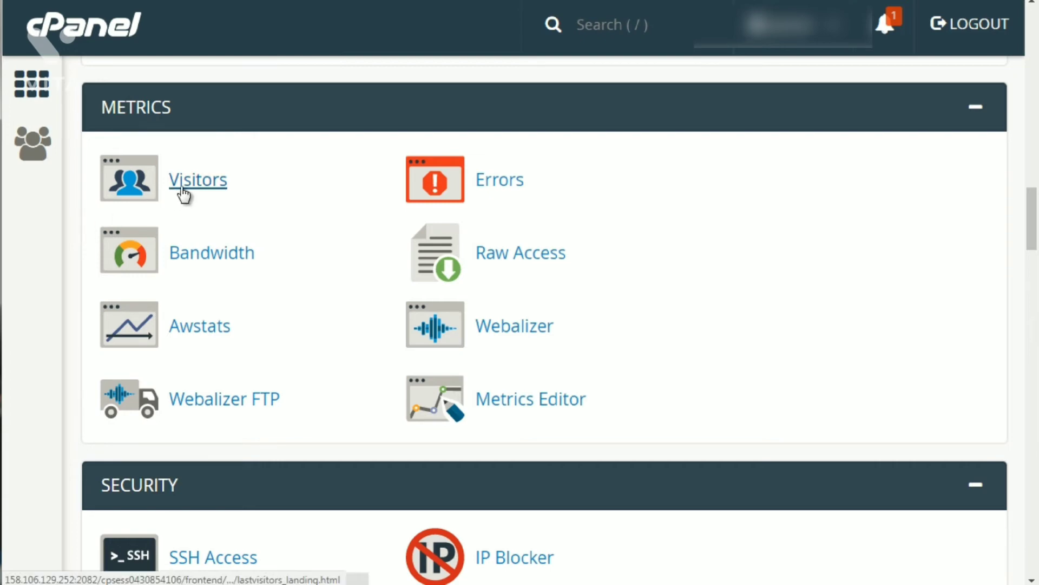
left_click(197, 179)
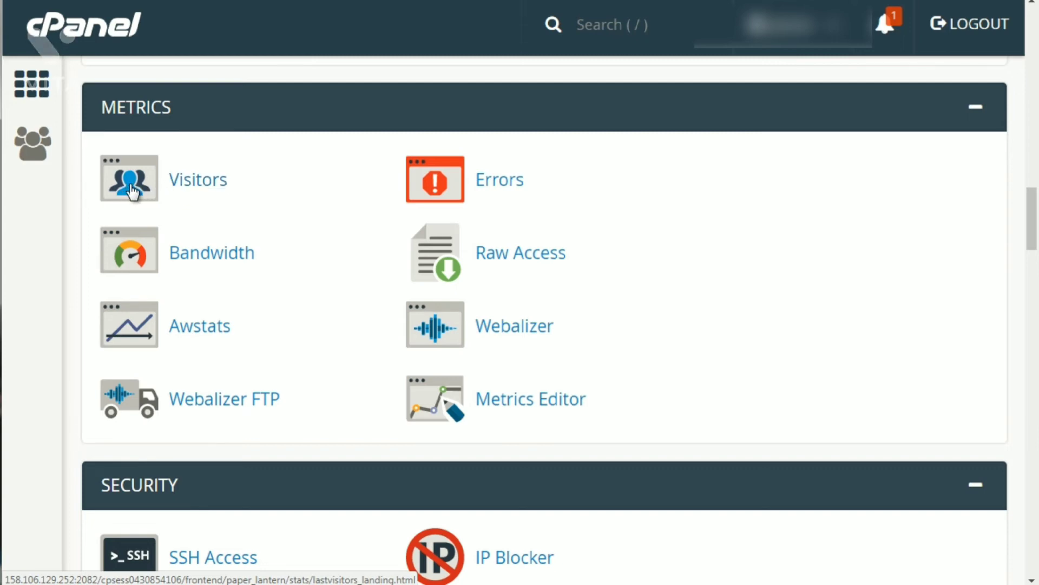
mouse_move(83, 211)
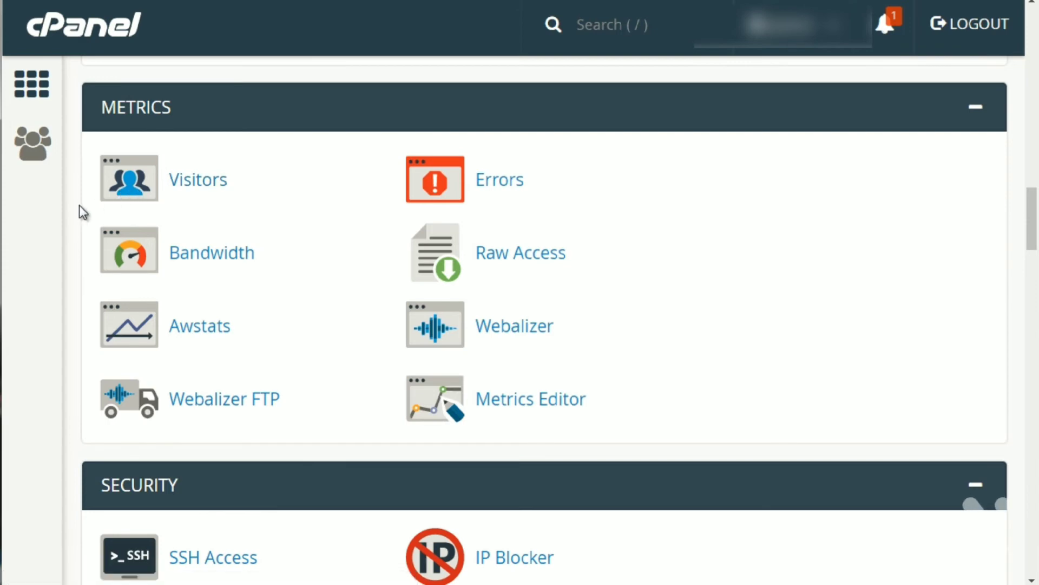
mouse_move(86, 235)
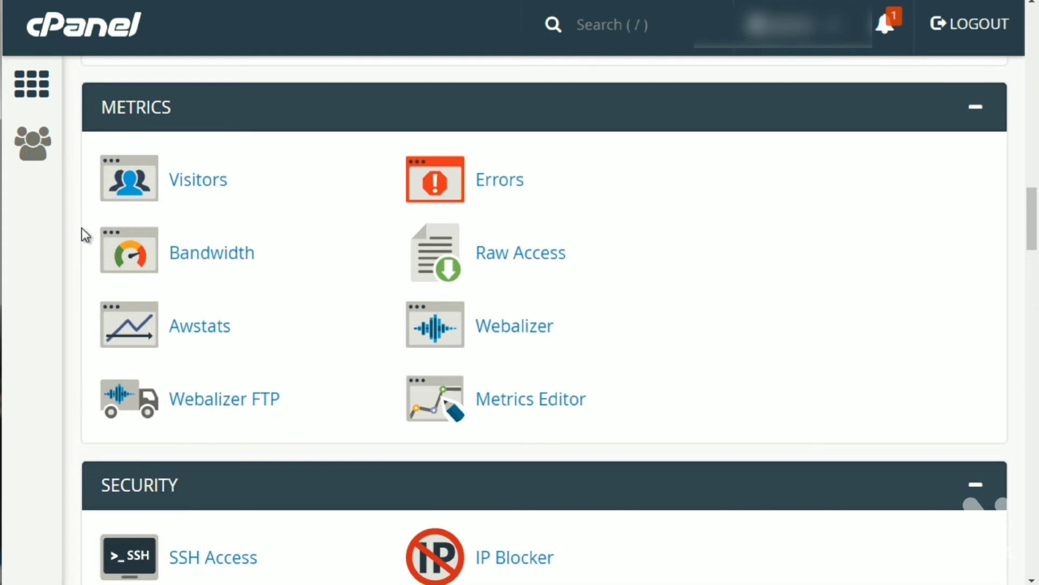
mouse_move(220, 312)
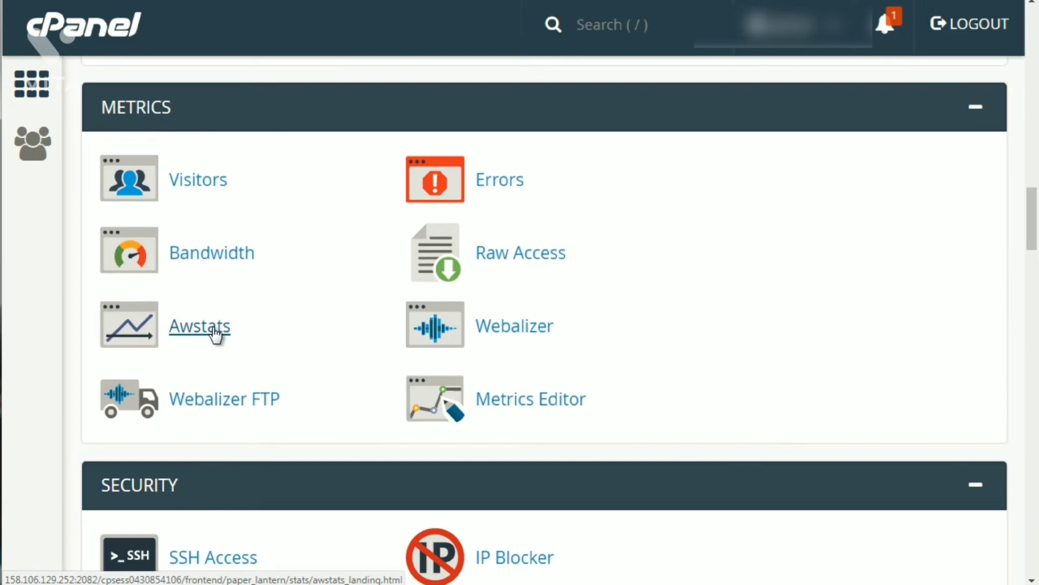
Open Awstats and scroll past the zeroed December 2017 Days of month table to Days of week
left_click(200, 326)
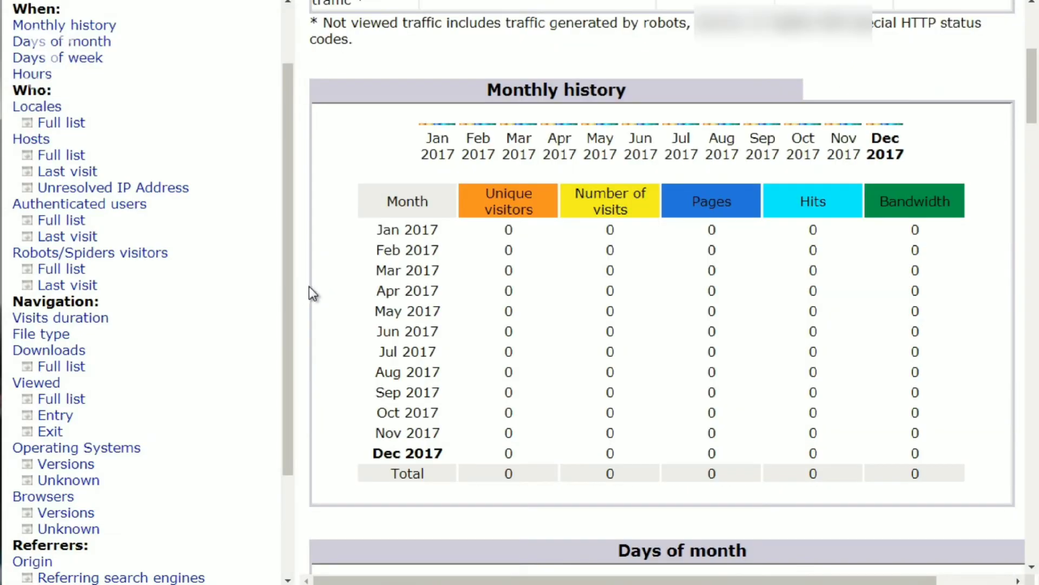
mouse_move(542, 277)
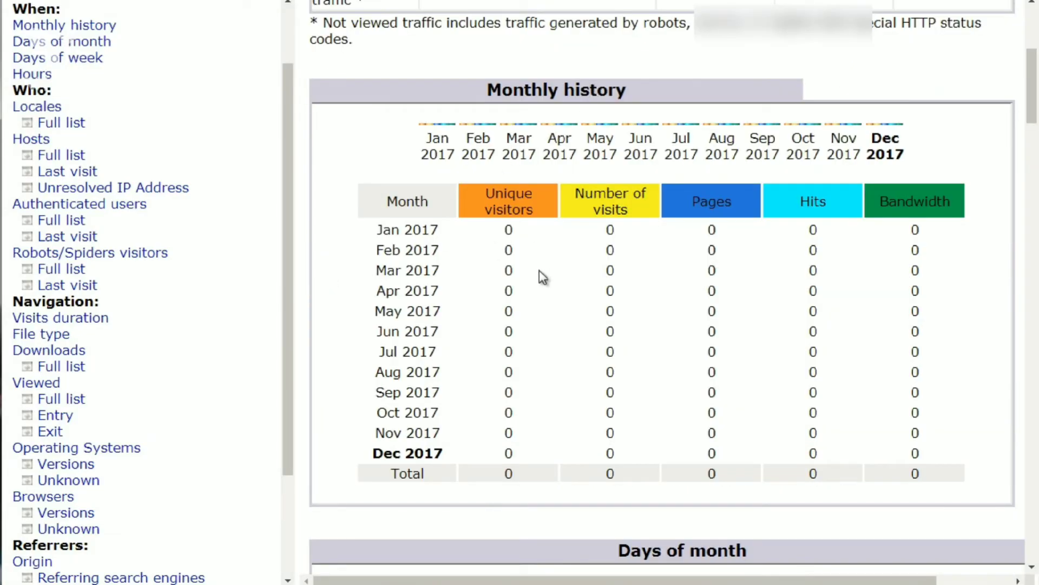
scroll("down", 3)
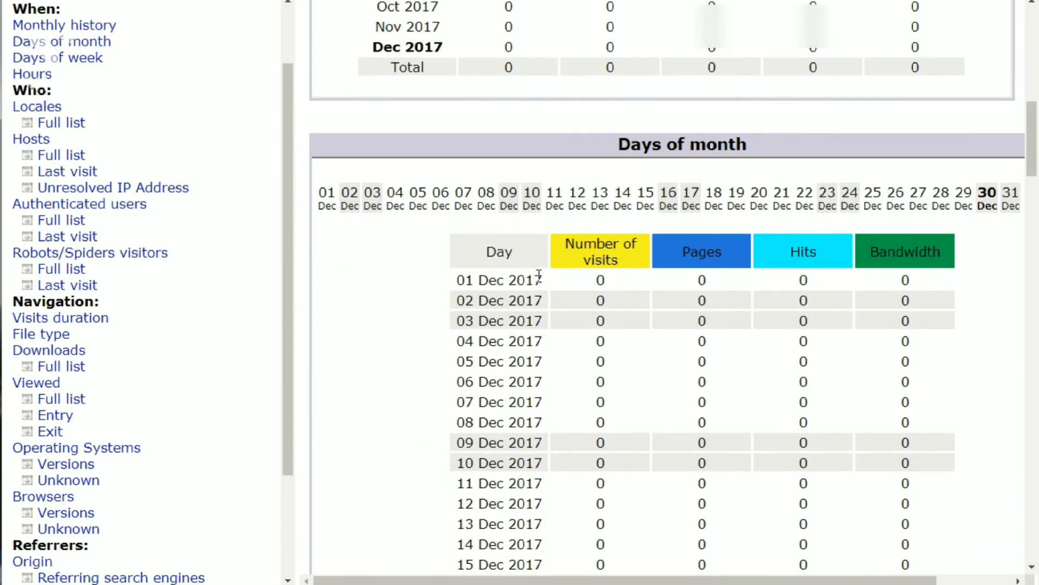
scroll("down", 3)
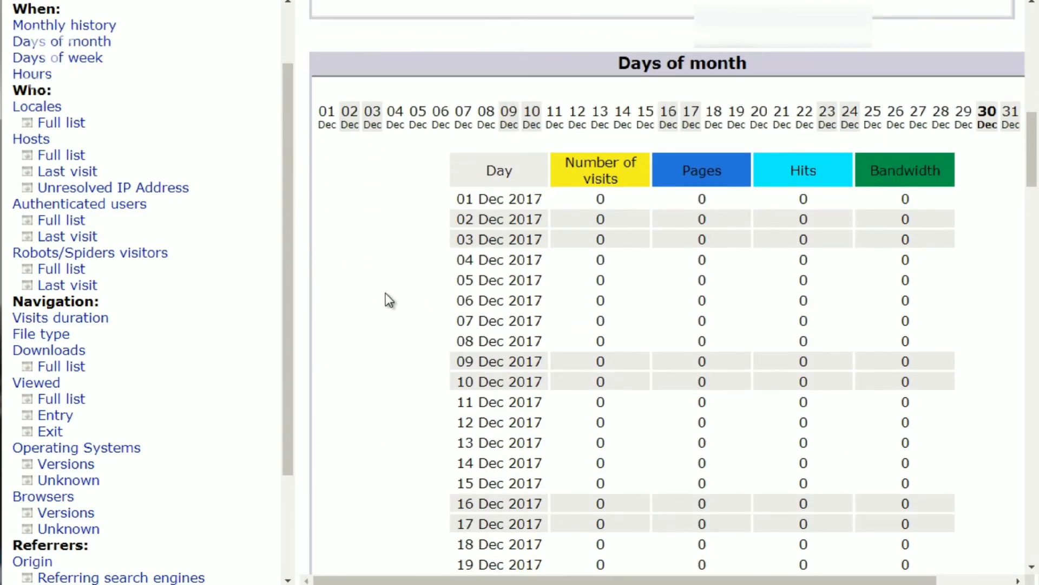
mouse_move(396, 277)
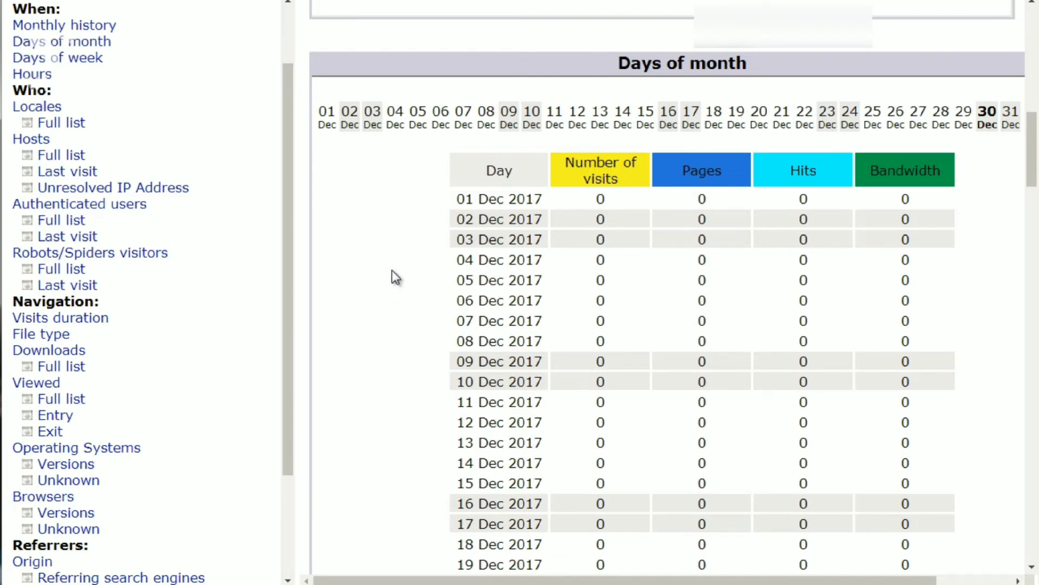
mouse_move(395, 222)
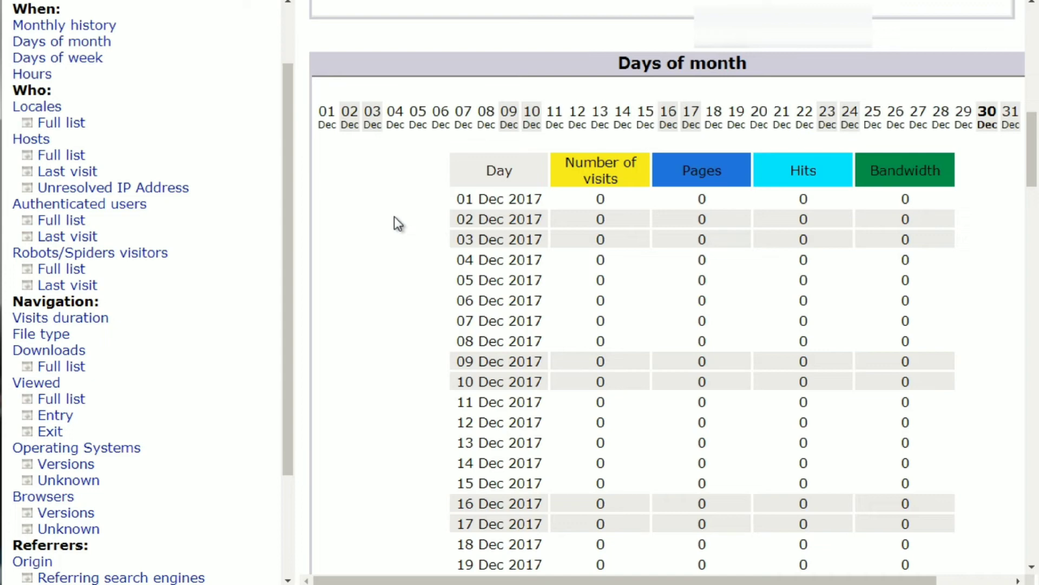
mouse_move(401, 220)
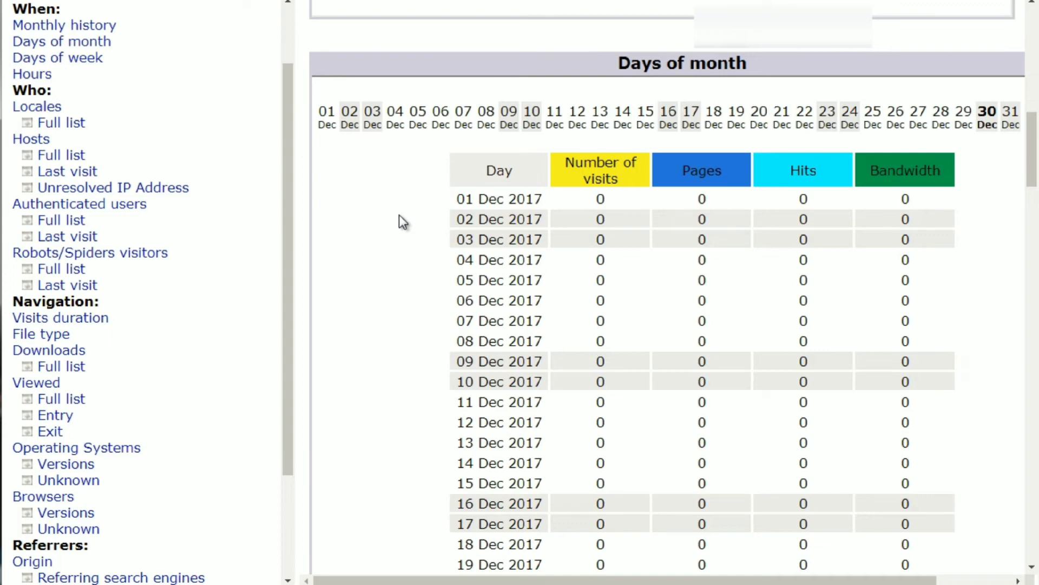
scroll("down", 3)
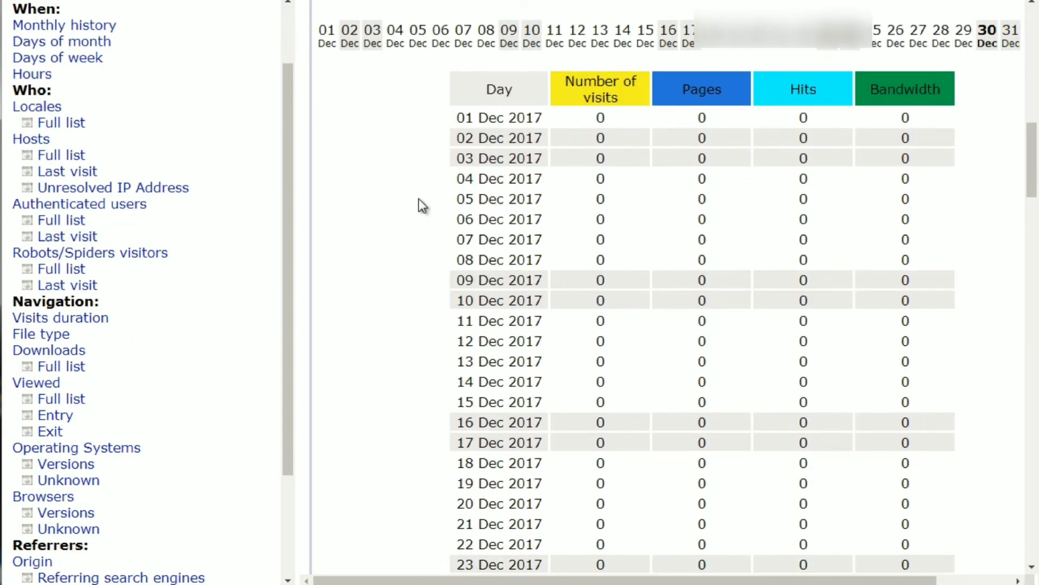
mouse_move(437, 197)
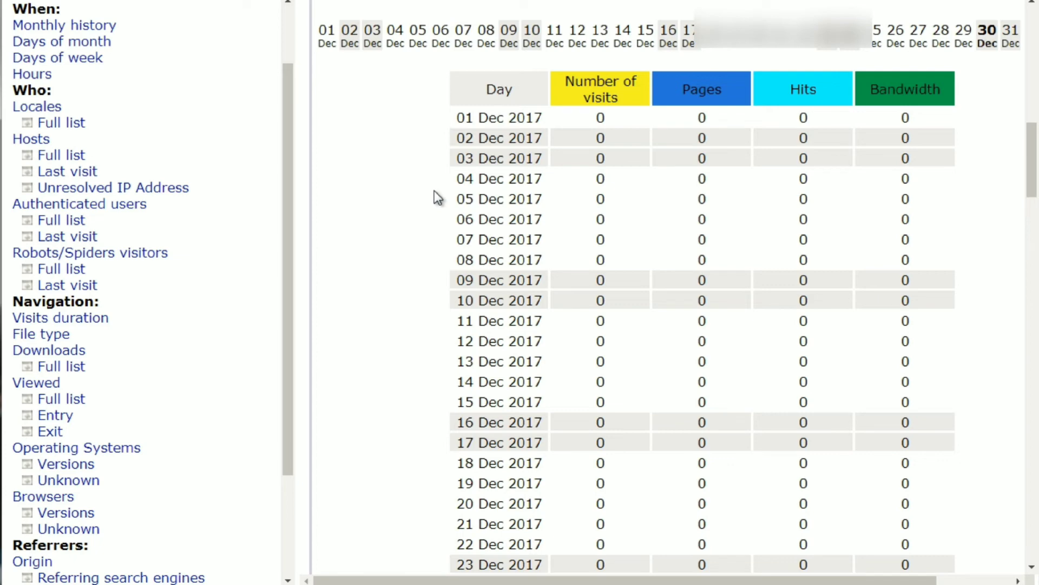
scroll("down", 3)
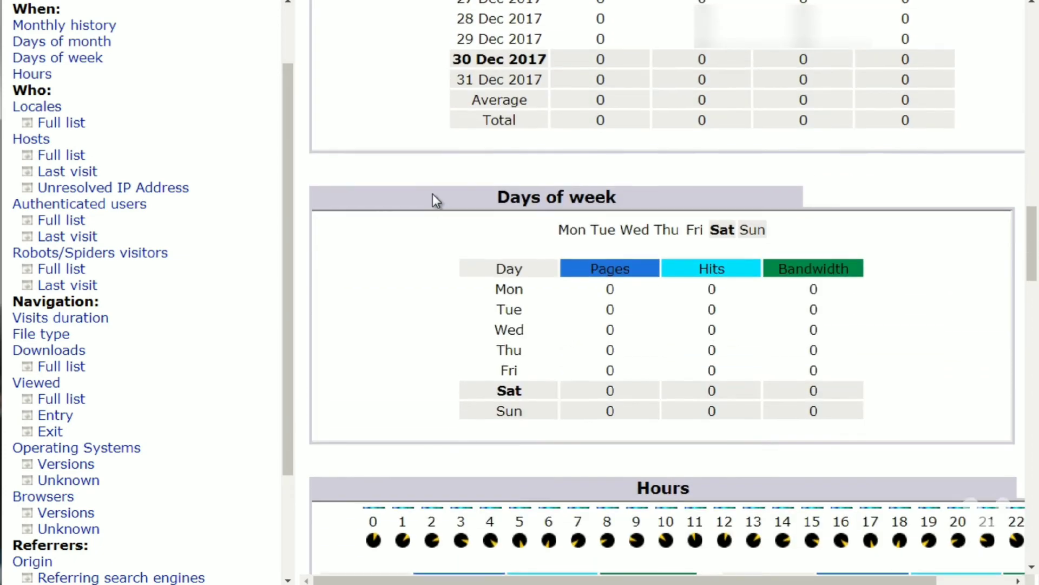
Scroll past the Hours table to the empty Hosts, Authenticated users and Robots/Spiders sections
scroll("down", 3)
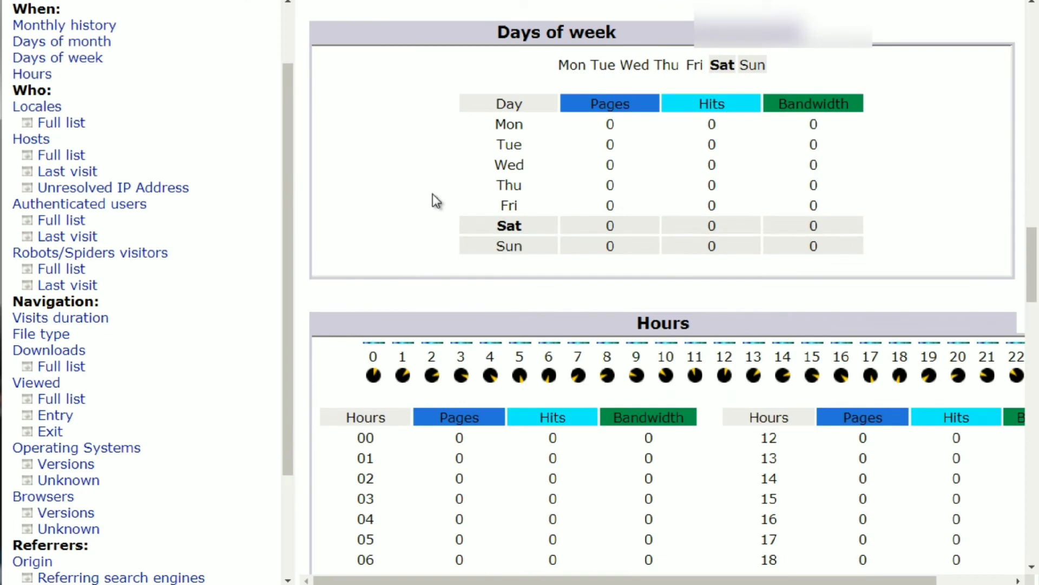
scroll("down", 3)
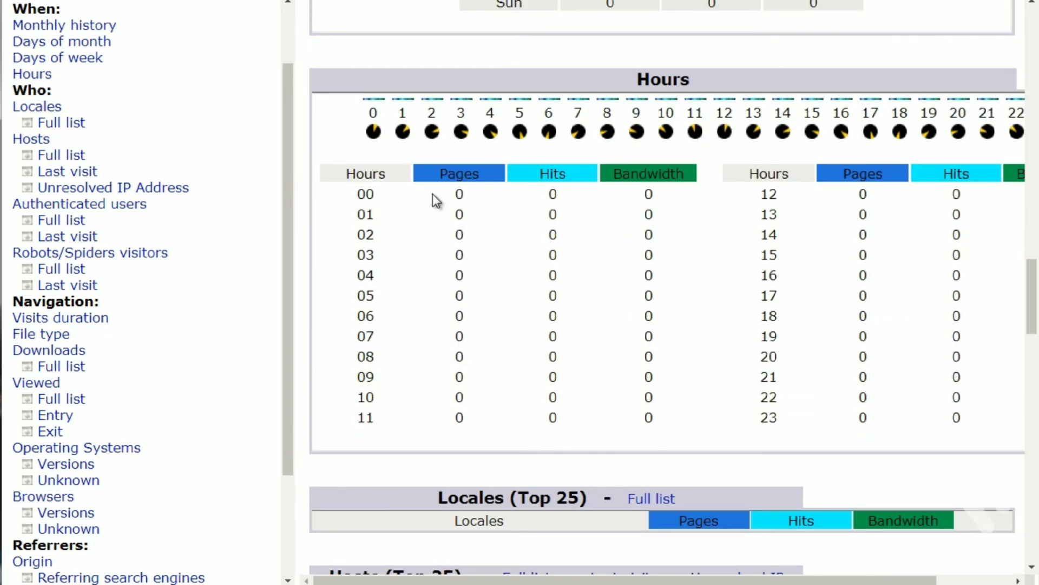
mouse_move(301, 215)
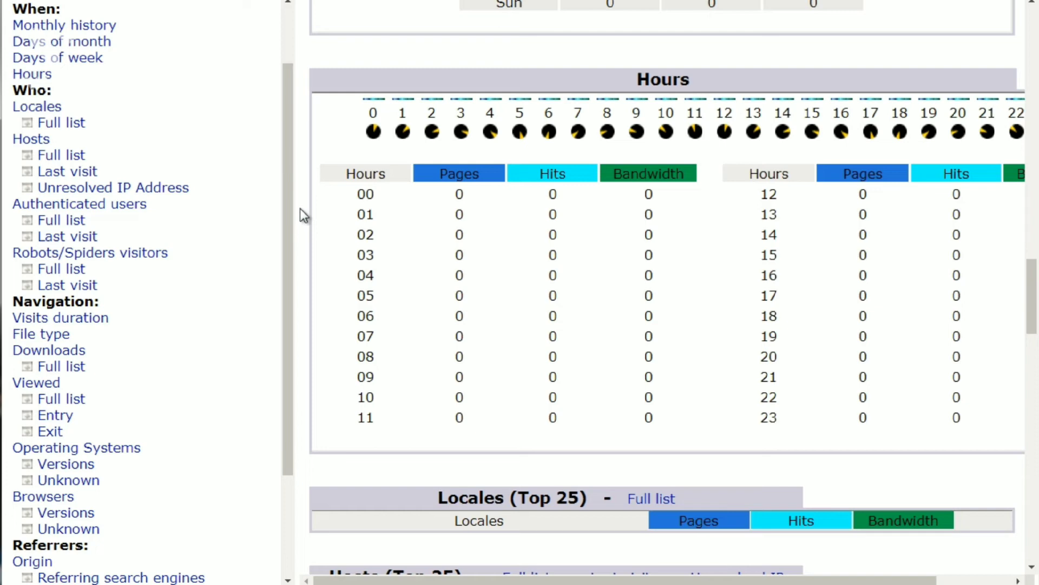
scroll("down", 3)
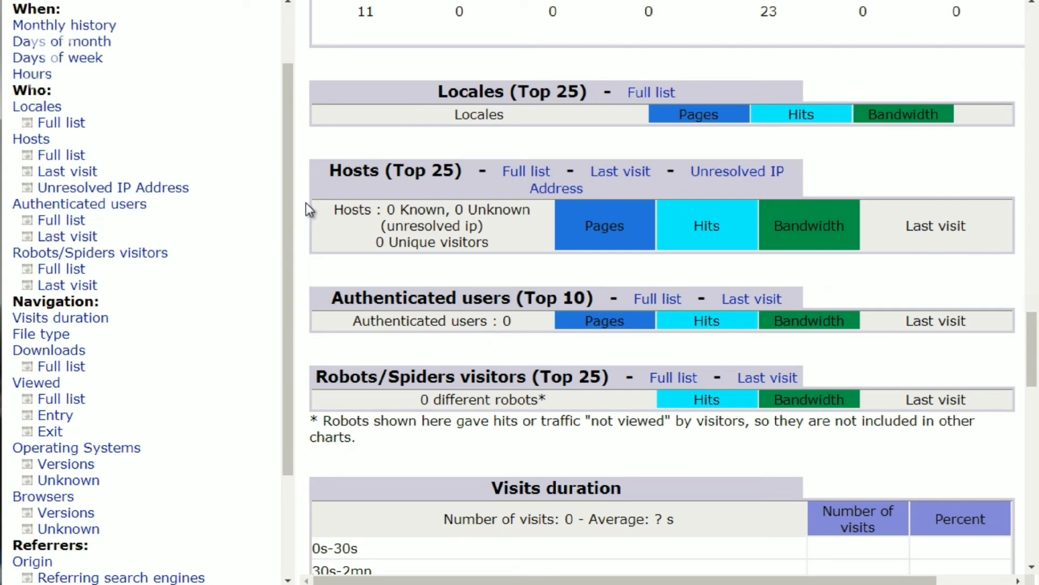
Scroll past Robots/Spiders to the zero-visit Visits duration section and the File type section
scroll("down", 3)
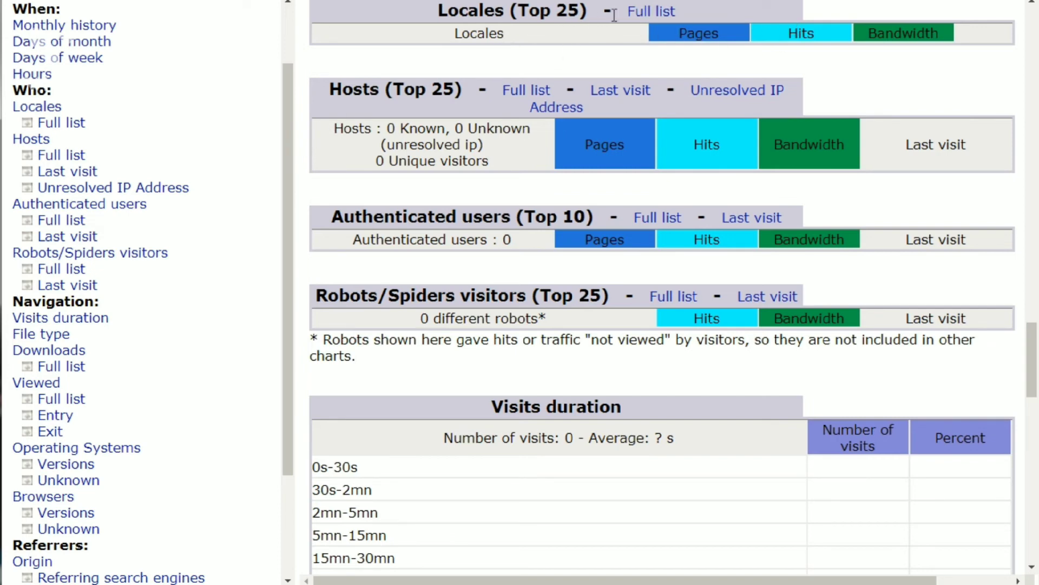
mouse_move(789, 100)
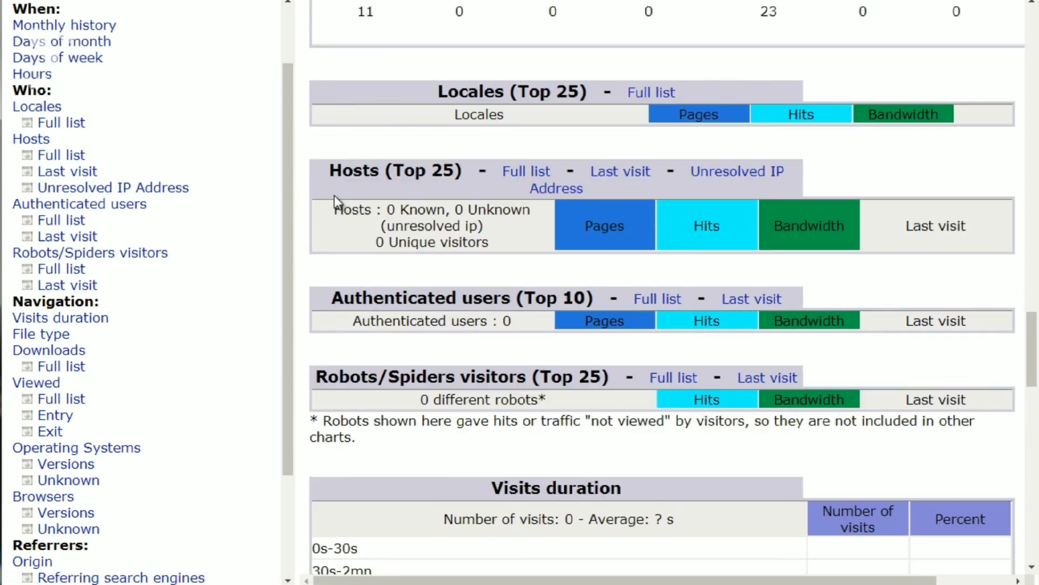
scroll("down", 3)
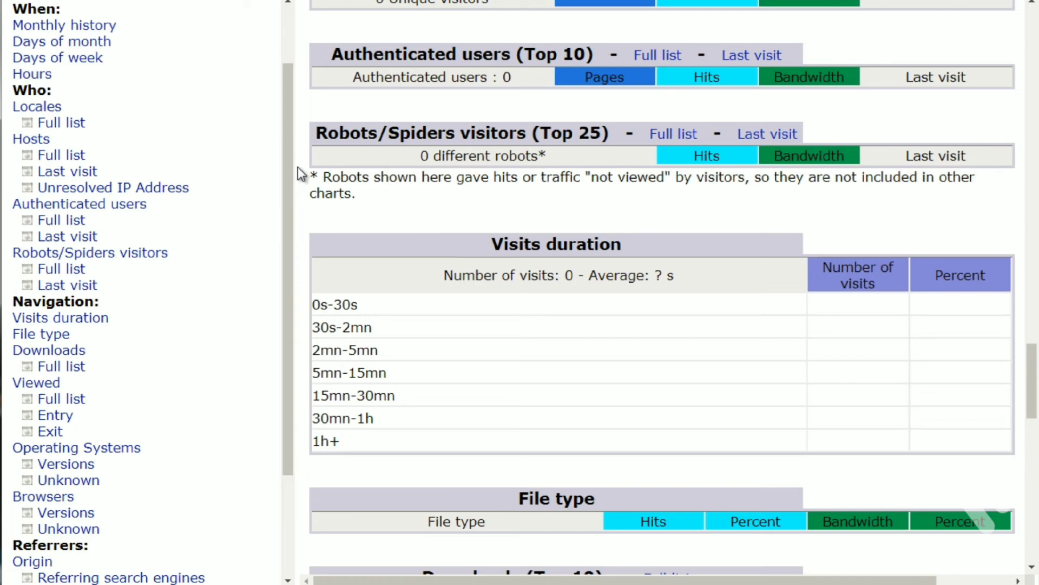
Scroll down to the empty Operating Systems, Browsers and Connect to site from sections
scroll("down", 3)
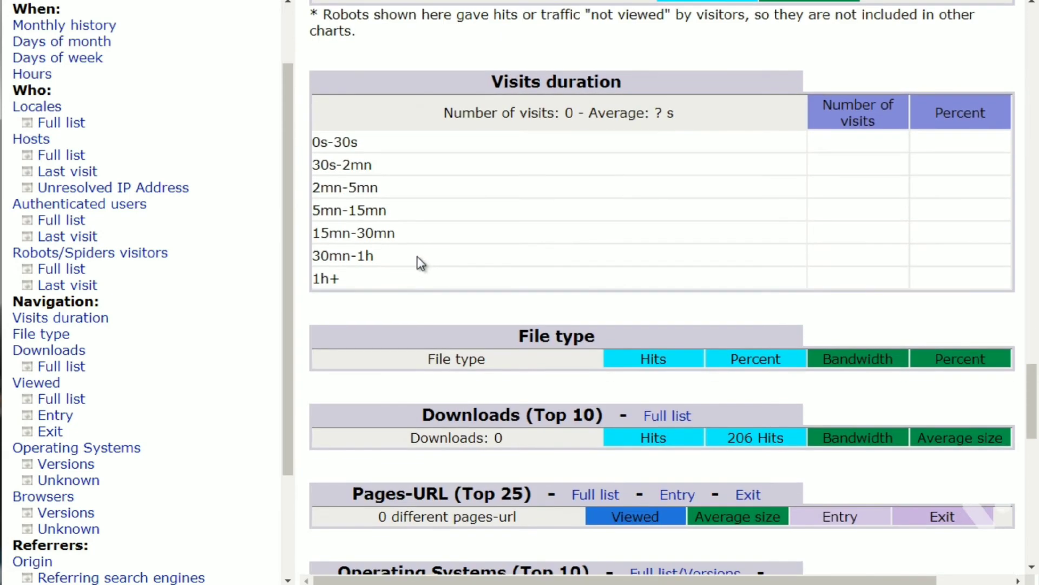
scroll("down", 3)
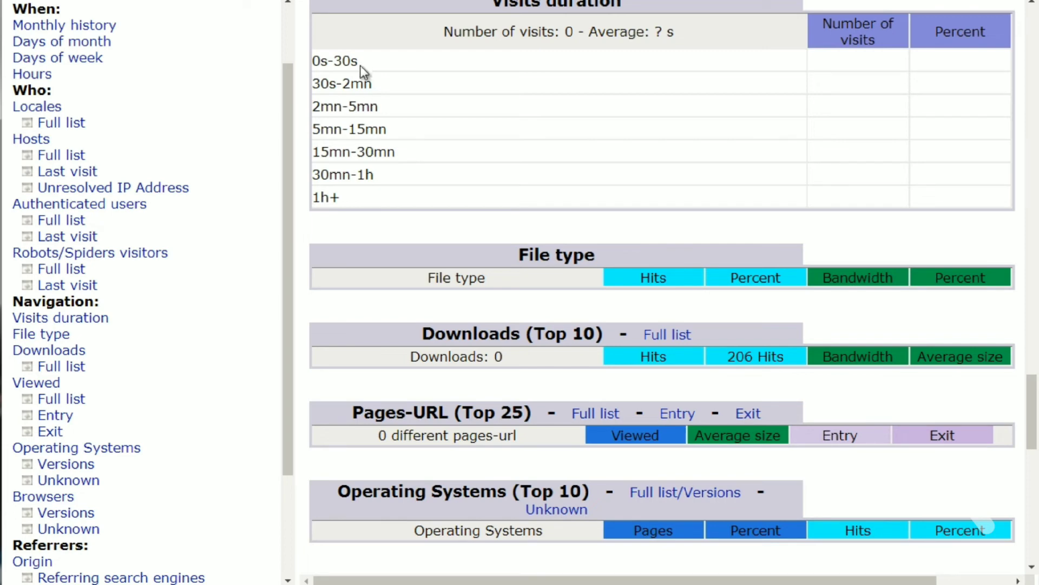
mouse_move(364, 66)
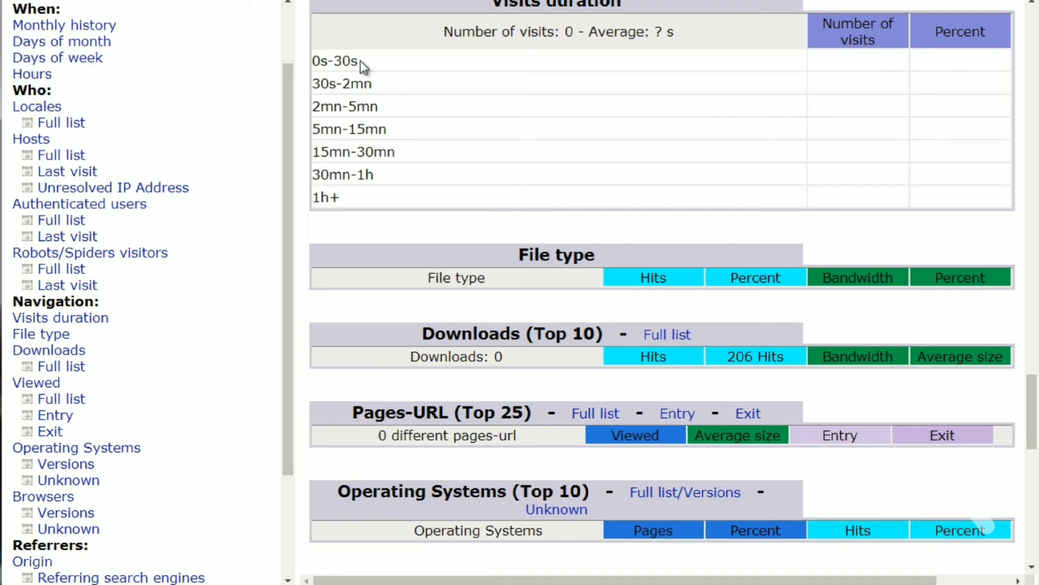
mouse_move(390, 145)
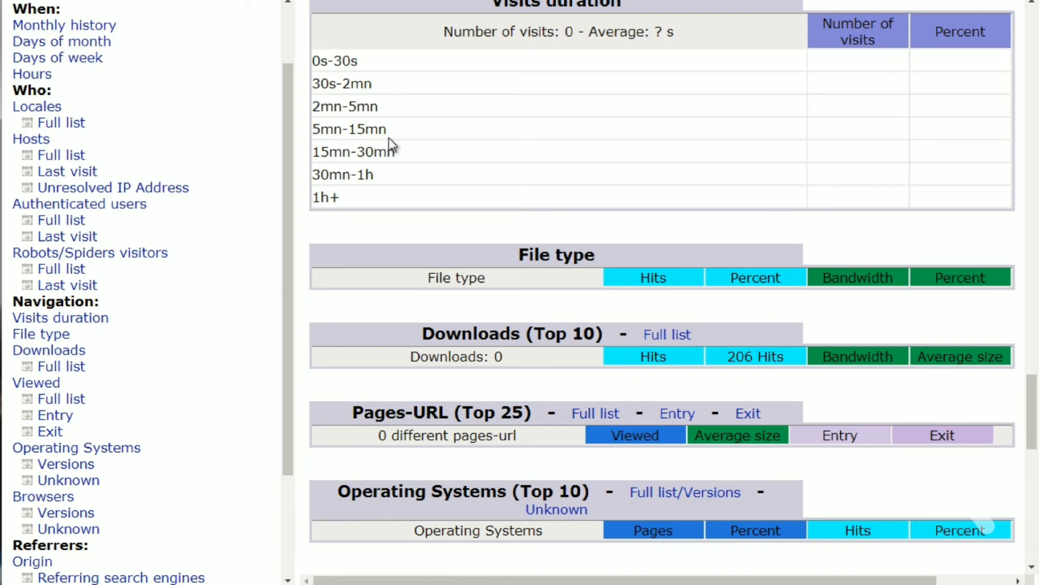
mouse_move(876, 153)
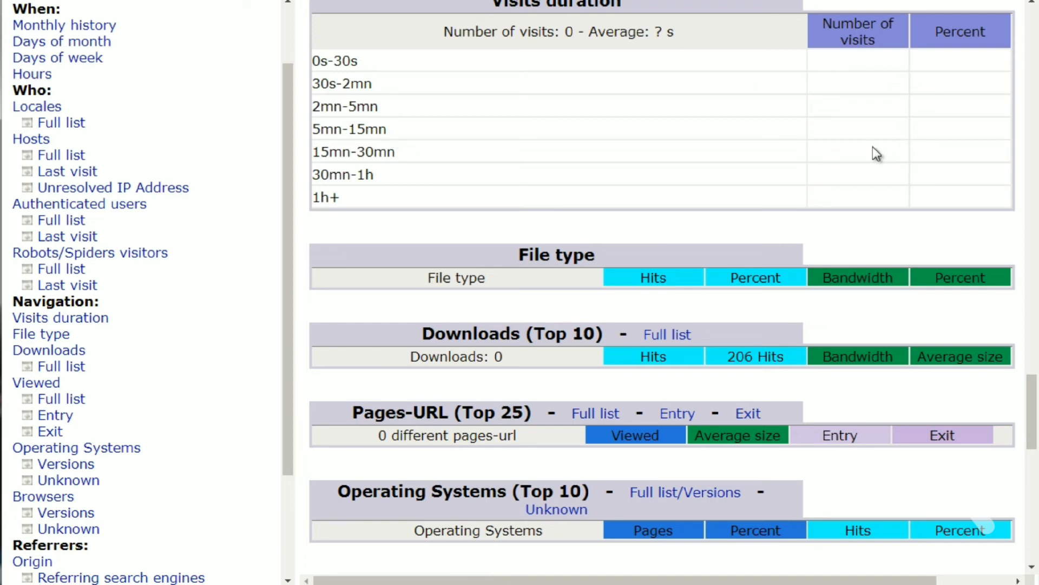
mouse_move(296, 197)
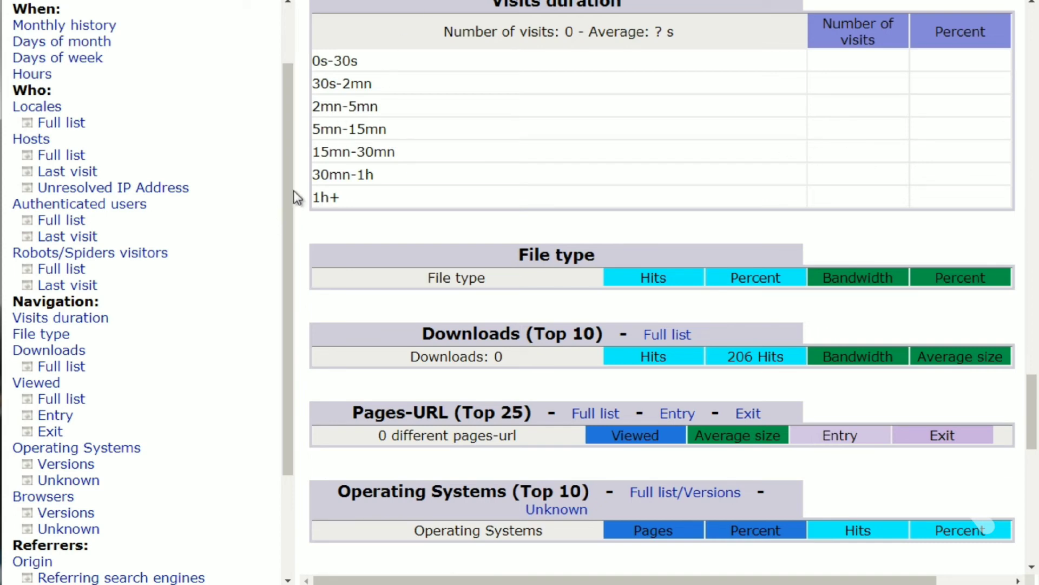
mouse_move(293, 211)
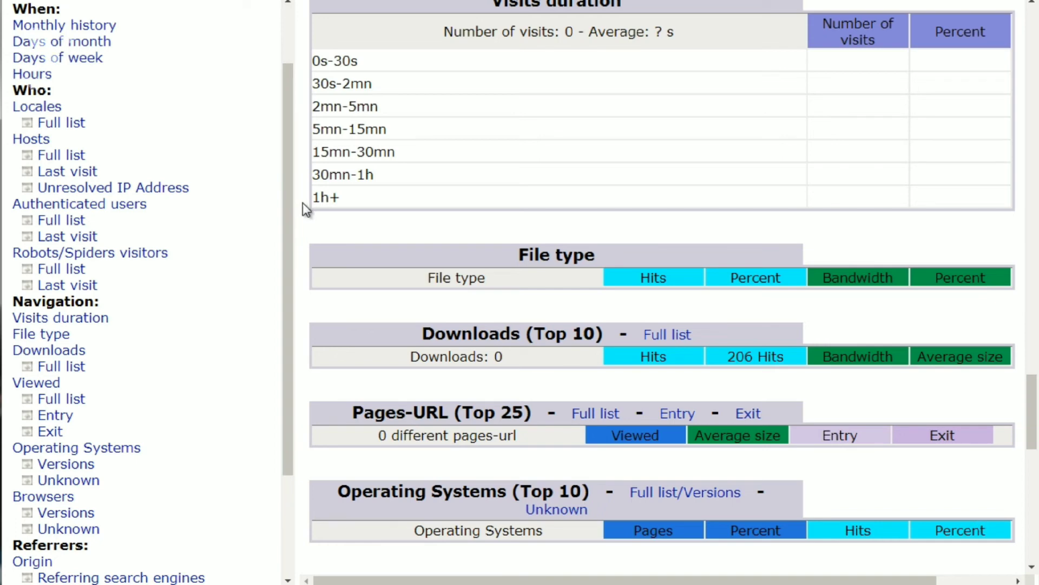
scroll("down", 3)
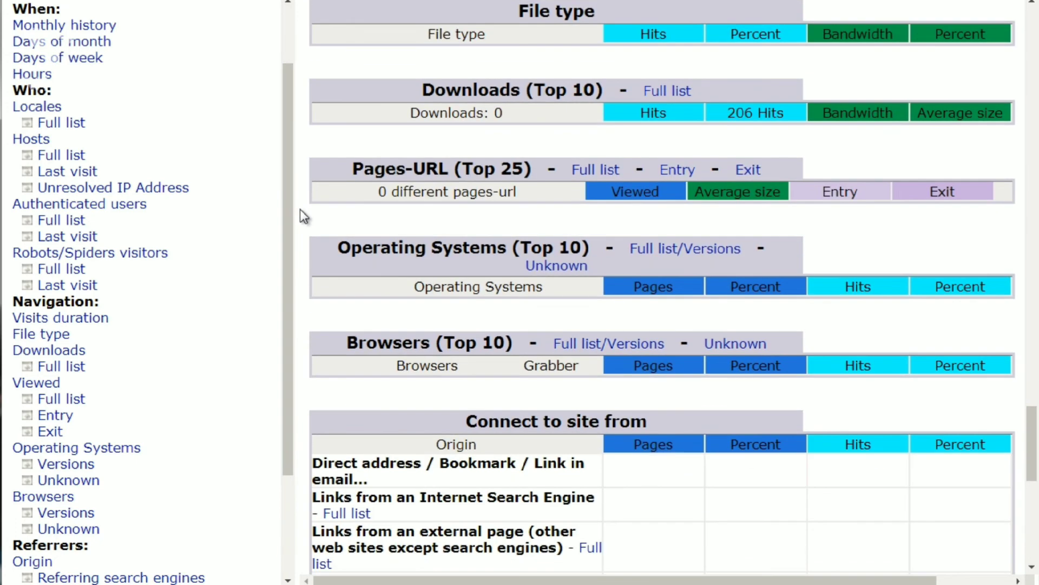
Scroll to the zero-entry Search Keyphrases and Search Keywords sections, with Miscellaneous below
scroll("down", 3)
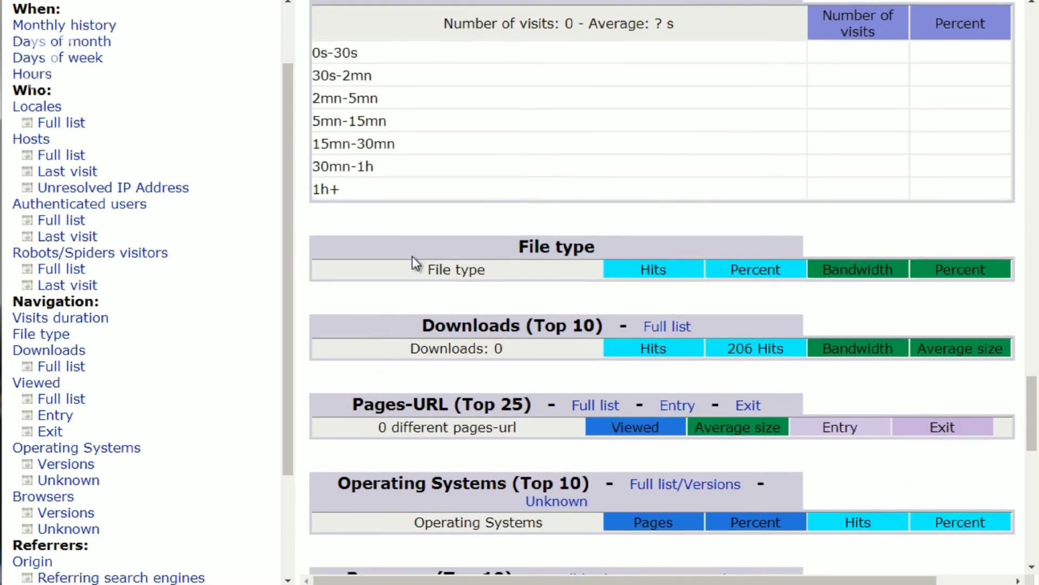
scroll("down", 3)
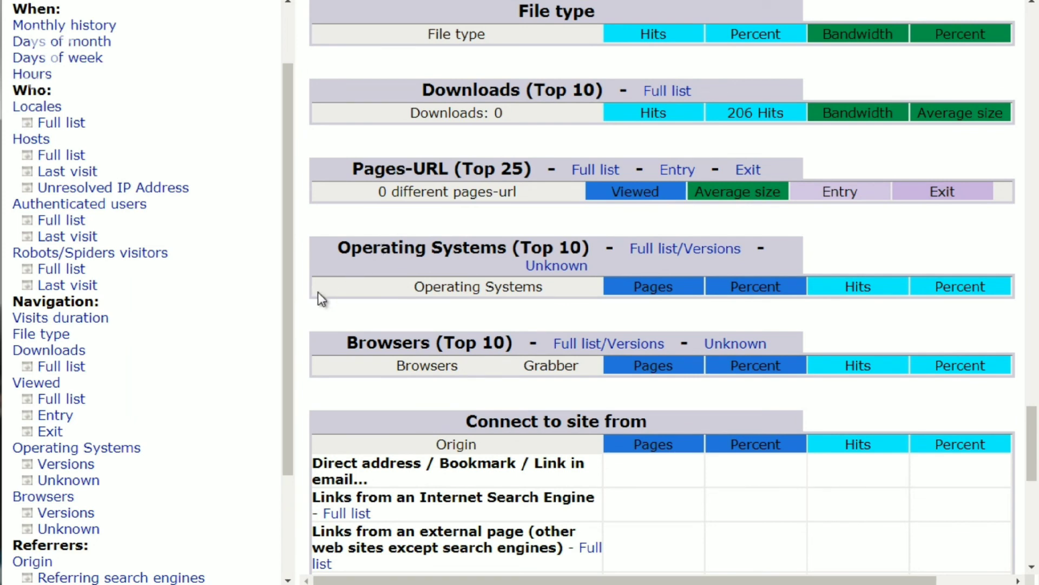
scroll("down", 3)
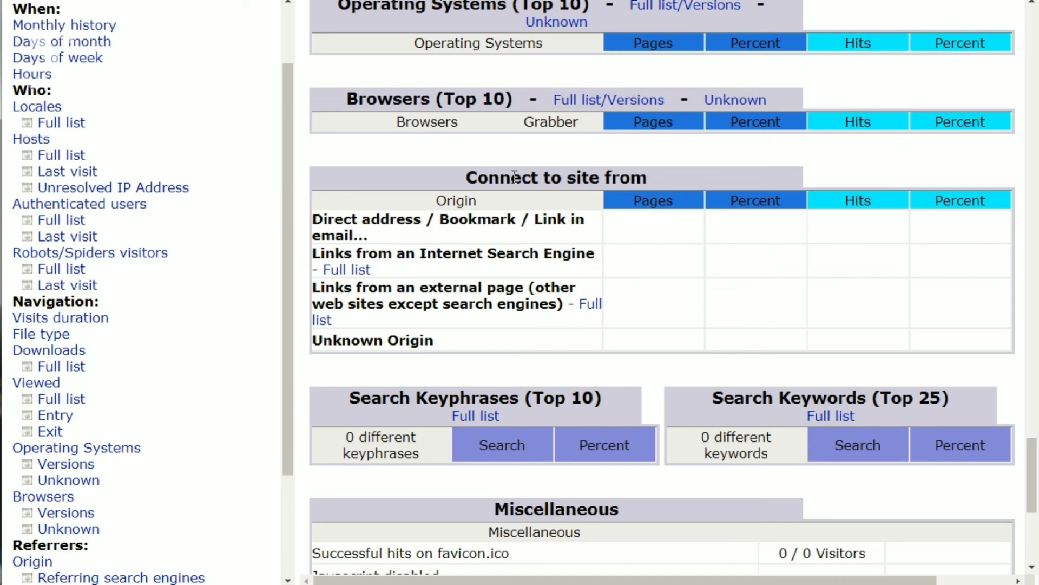
mouse_move(459, 300)
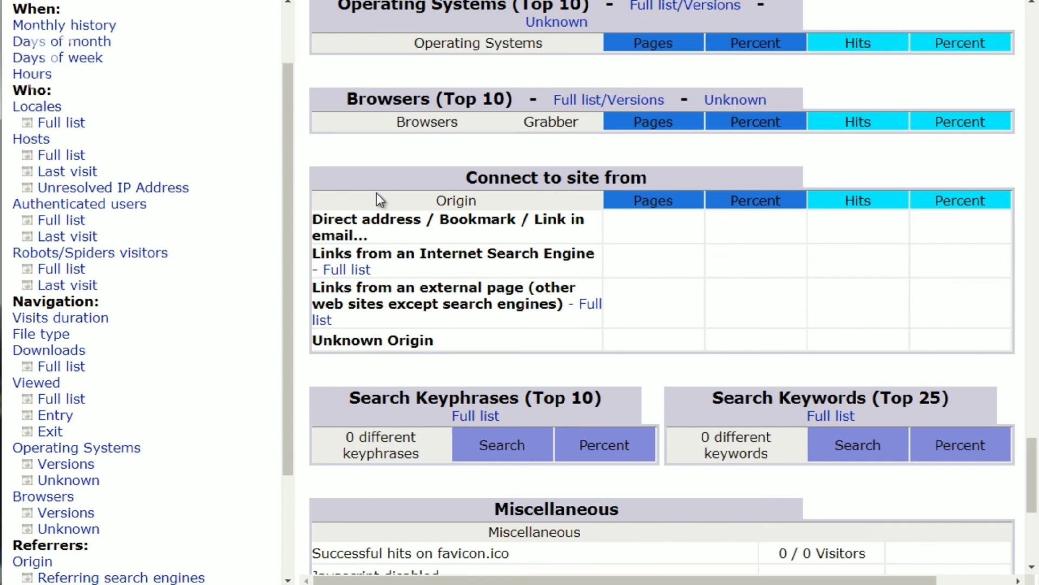
mouse_move(303, 204)
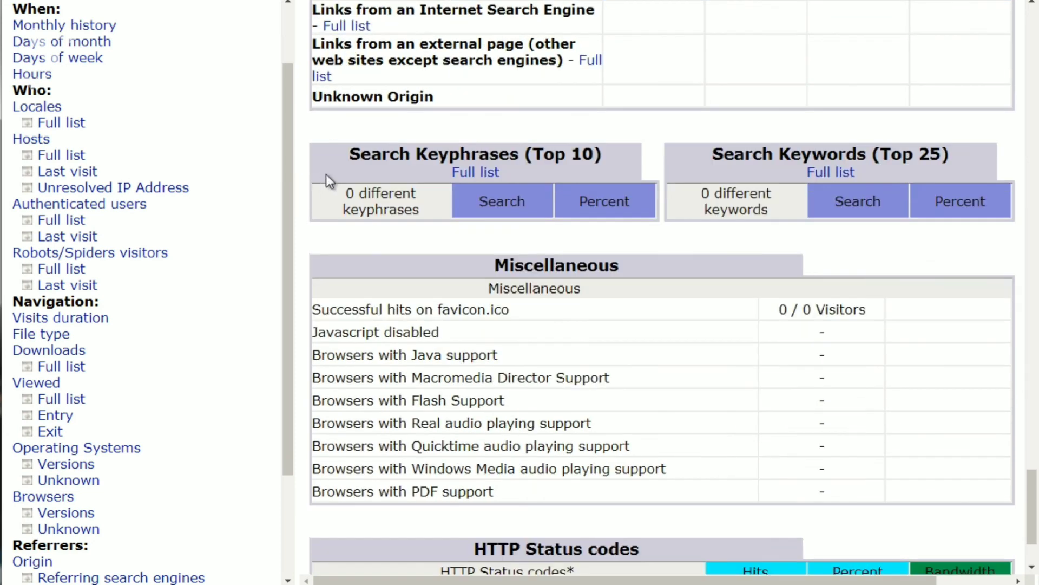
mouse_move(298, 236)
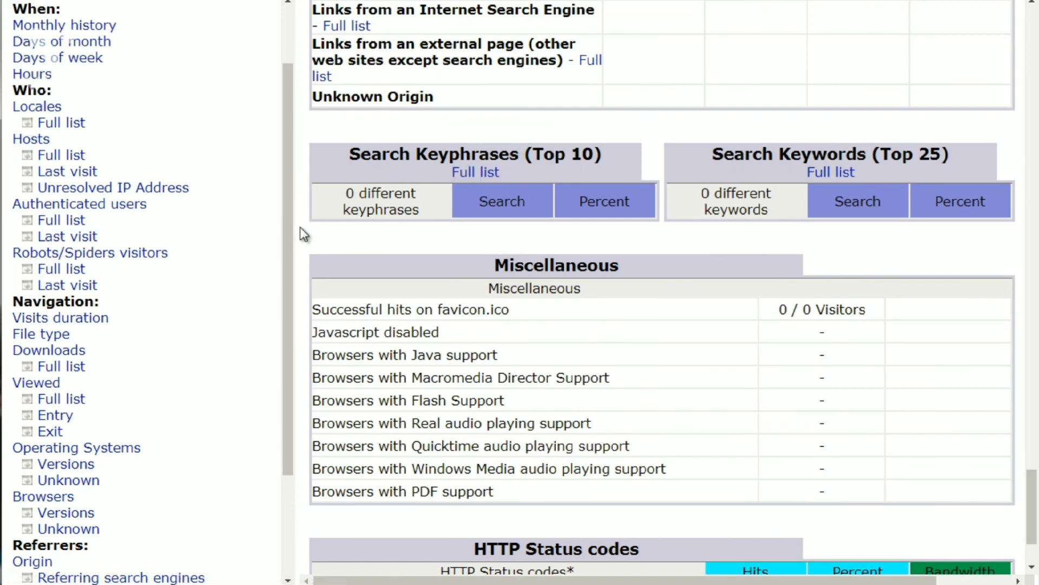
mouse_move(741, 183)
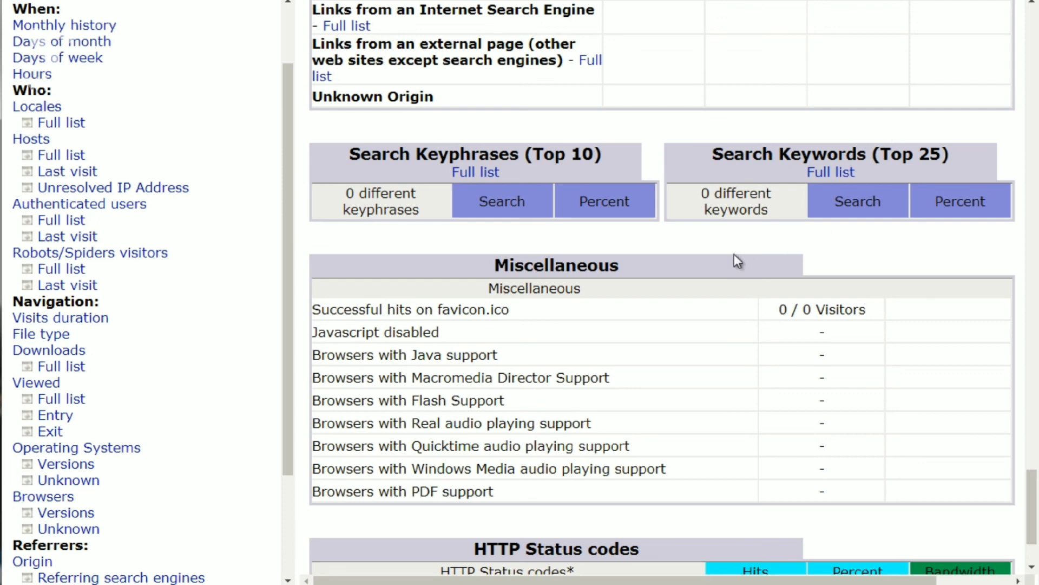
Scroll to the report's end, showing the empty Miscellaneous table and HTTP Status codes
scroll("down", 3)
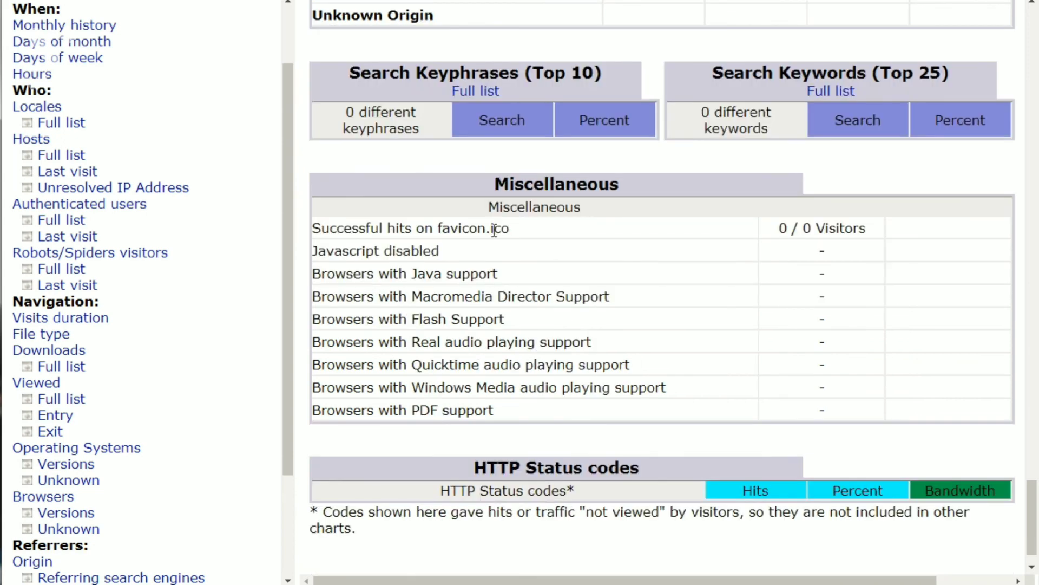
mouse_move(426, 273)
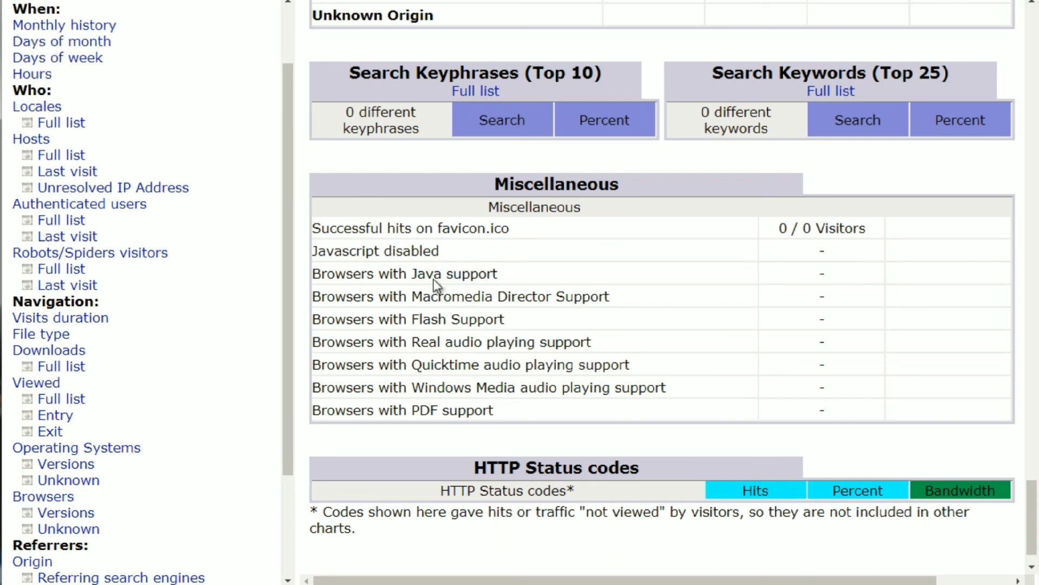
mouse_move(431, 356)
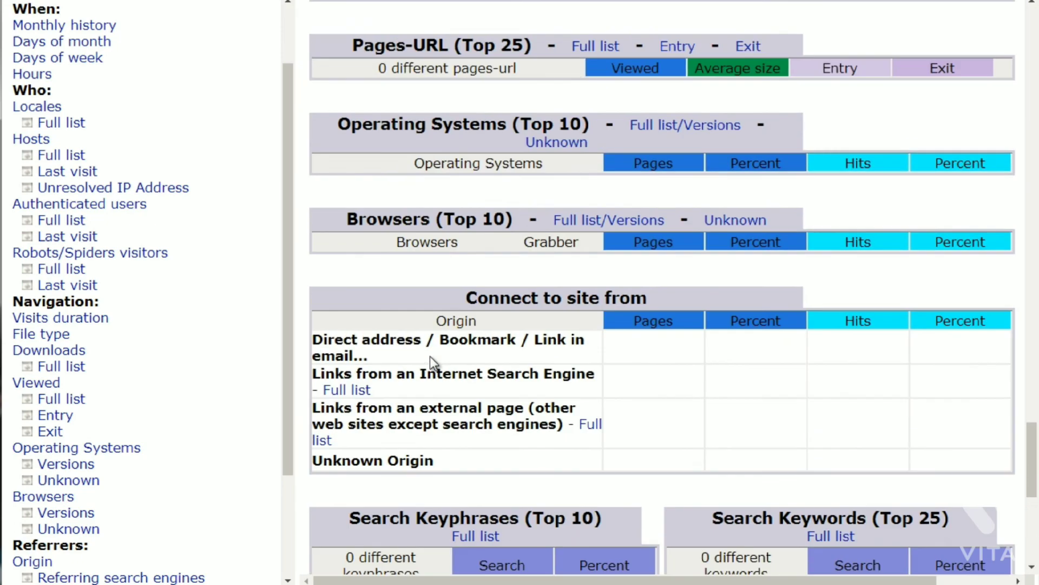
Bring the all-zero Hours table back into view, with Locales and Hosts below
scroll("down", 3)
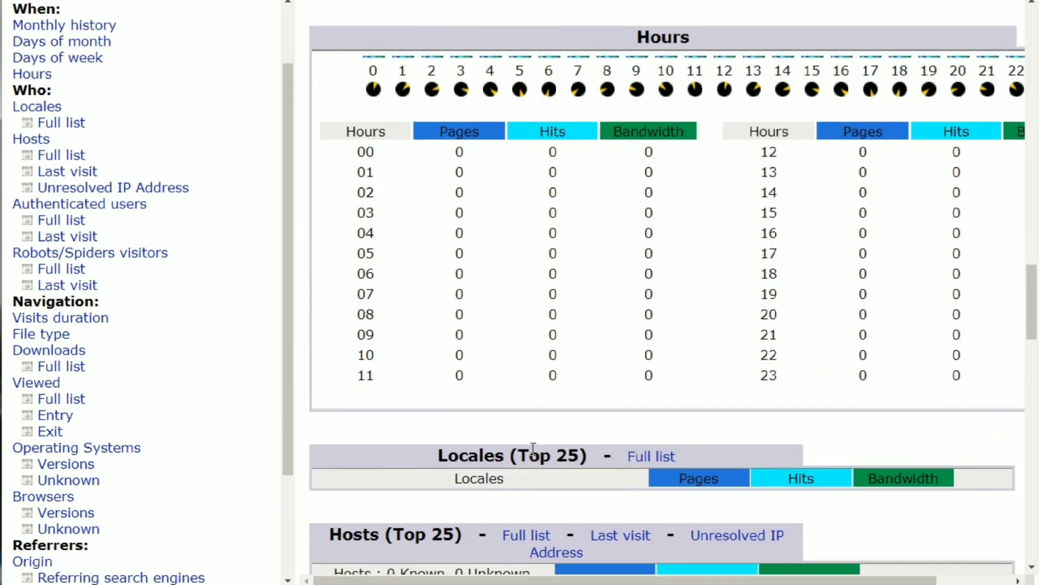
mouse_move(310, 307)
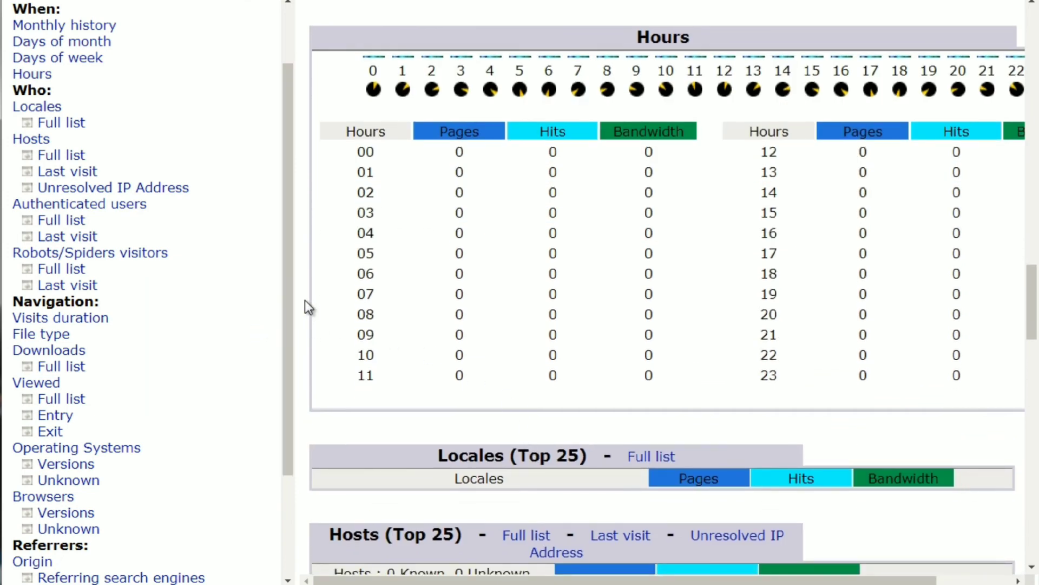